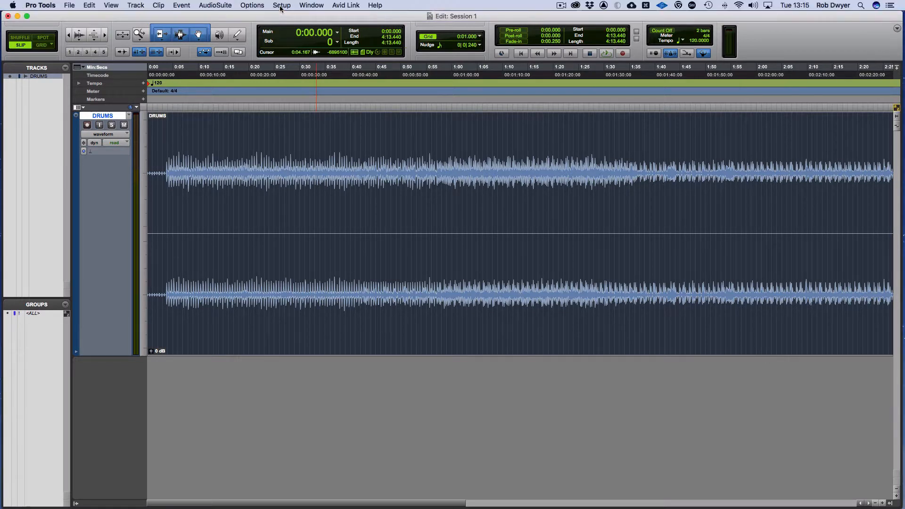
# Bring up Hardware Setup from the Setup menu, showing the Universal Audio Thunderbolt peripheral.
pyautogui.click(281, 6)
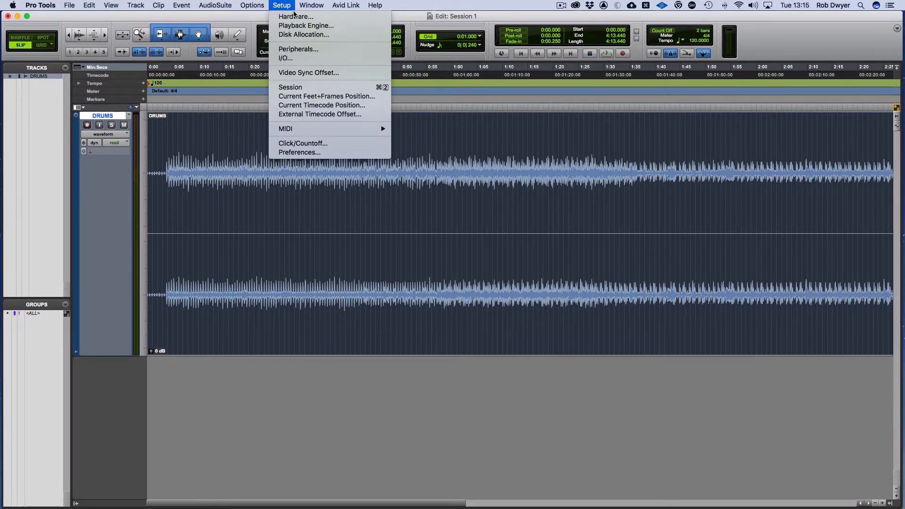
pyautogui.click(295, 16)
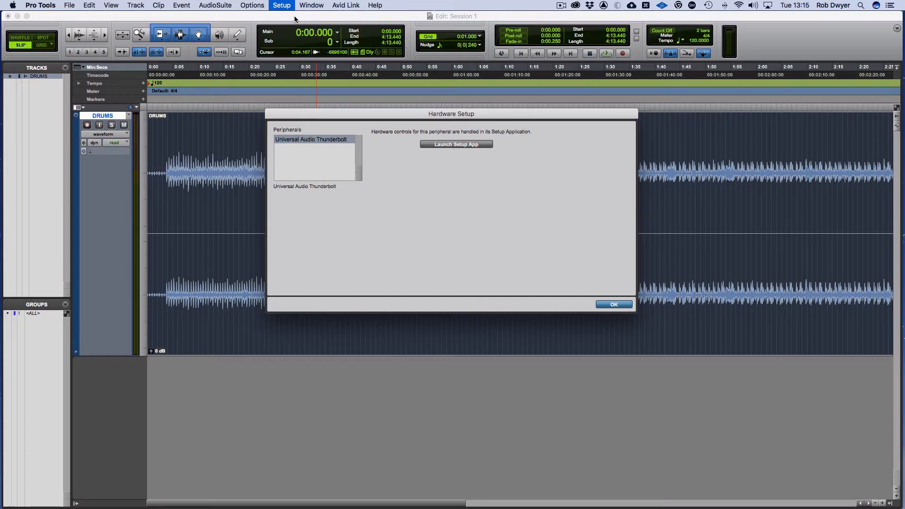
pyautogui.moveTo(548, 192)
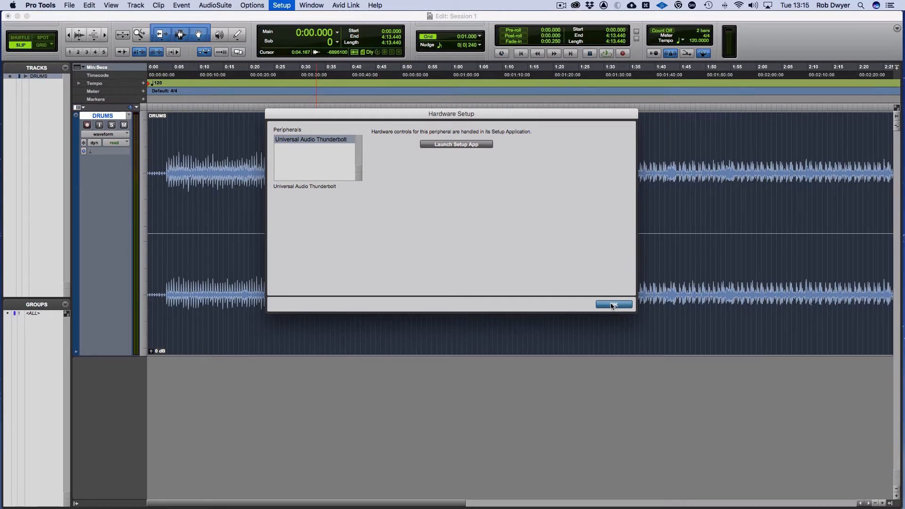
# Dismiss Hardware Setup with OK and return to the Setup menu for the Playback Engine.
pyautogui.click(613, 304)
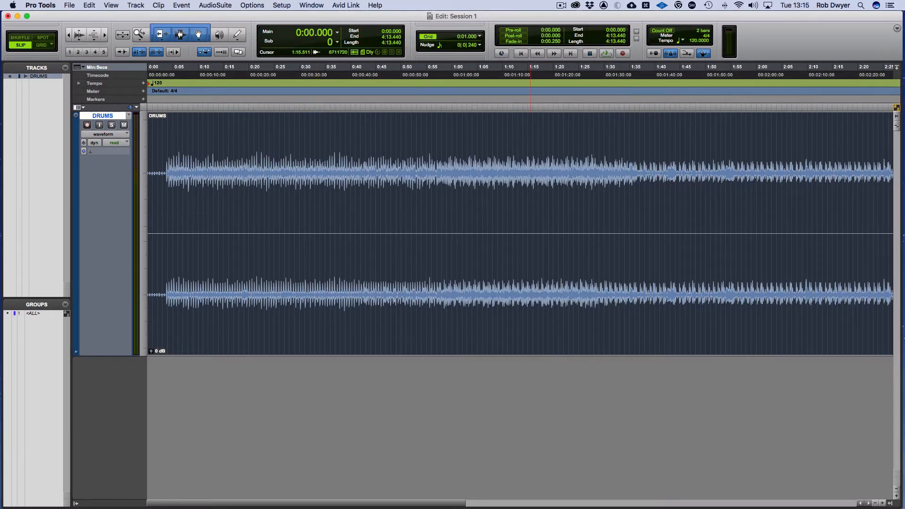
pyautogui.click(282, 5)
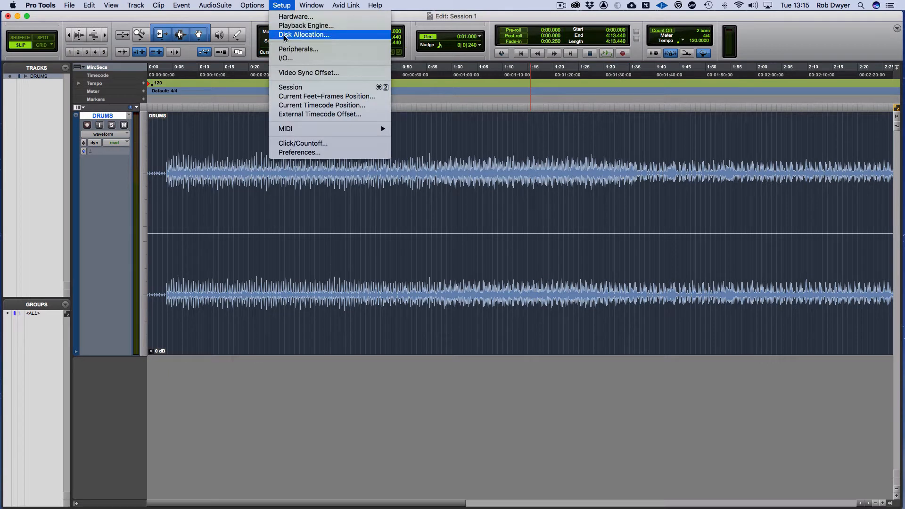
pyautogui.moveTo(287, 38)
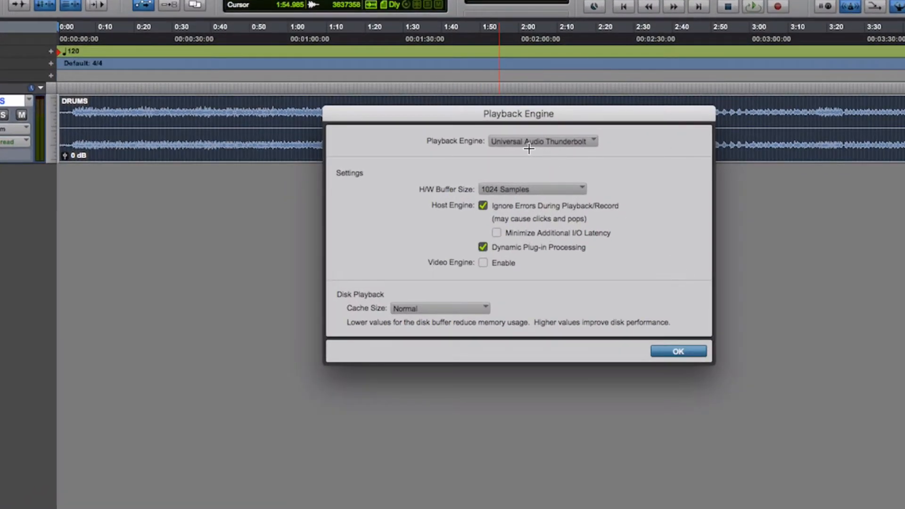
pyautogui.moveTo(348, 132)
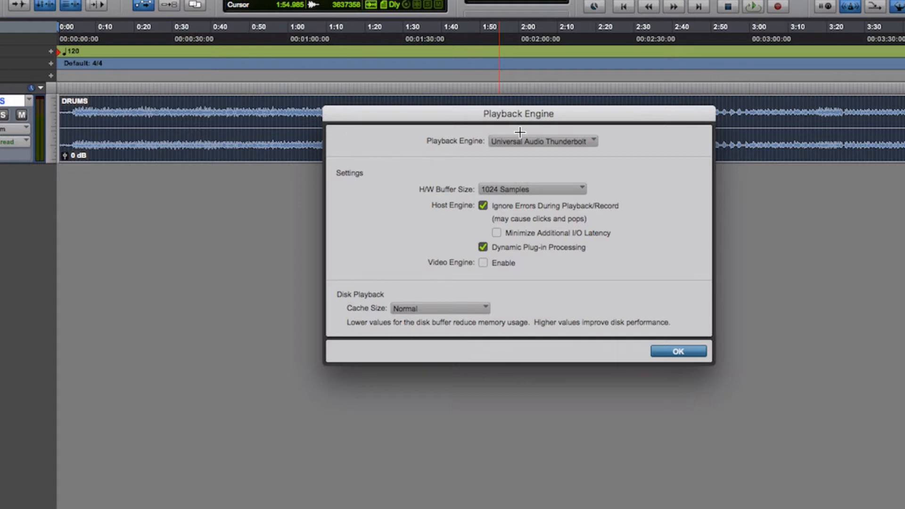
pyautogui.moveTo(537, 209)
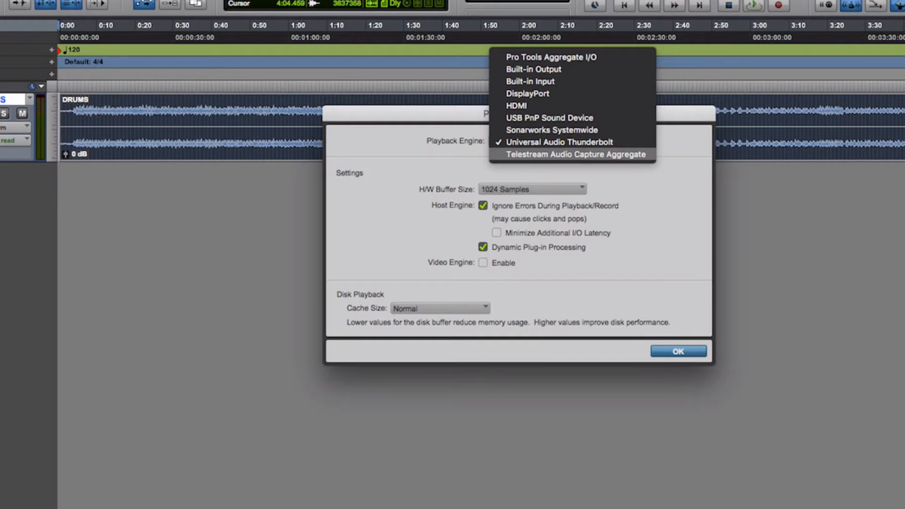
# Keep Universal Audio Thunderbolt selected as the playback engine device.
pyautogui.click(530, 188)
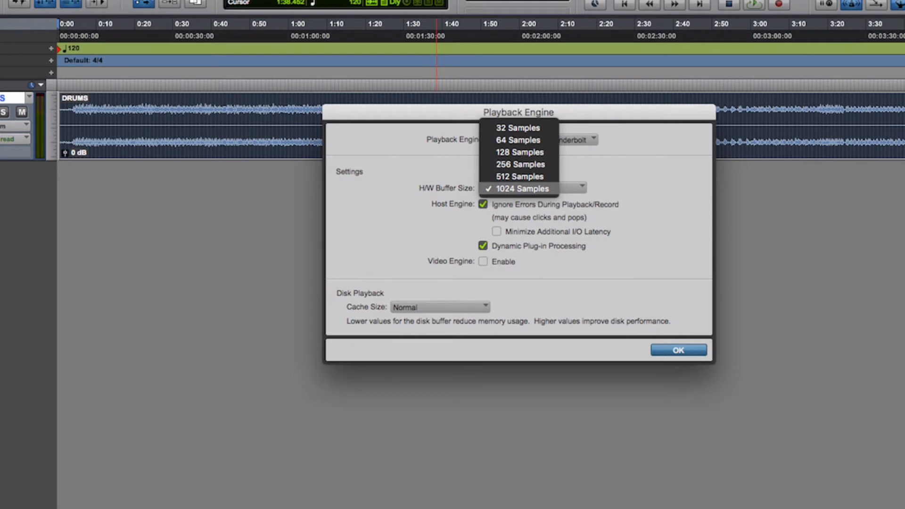
# Keep the 1024-sample H/W buffer and list disk cache sizes from Normal to 12 GB.
pyautogui.click(518, 188)
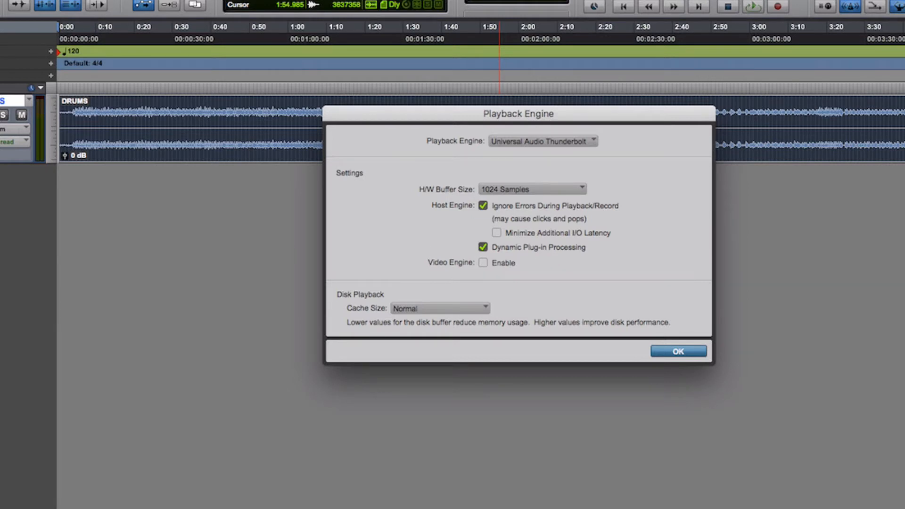
pyautogui.click(439, 307)
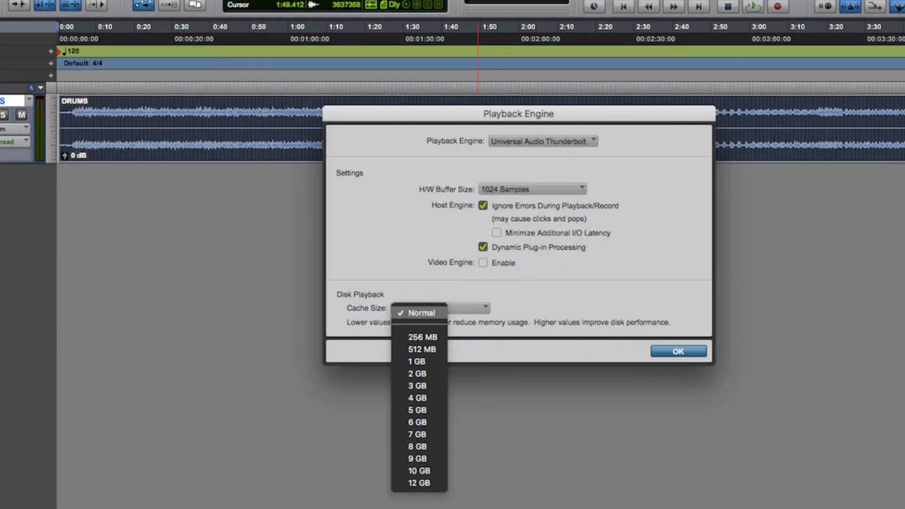
pyautogui.moveTo(422, 349)
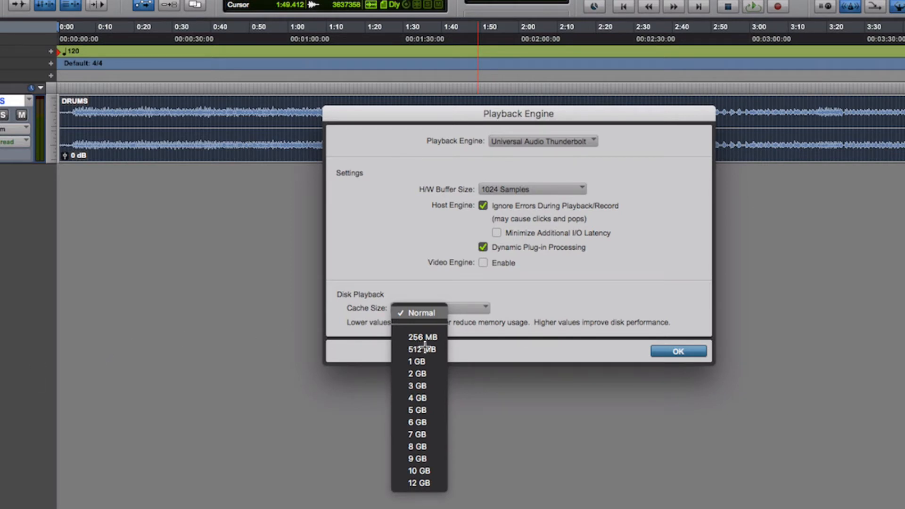
pyautogui.moveTo(397, 415)
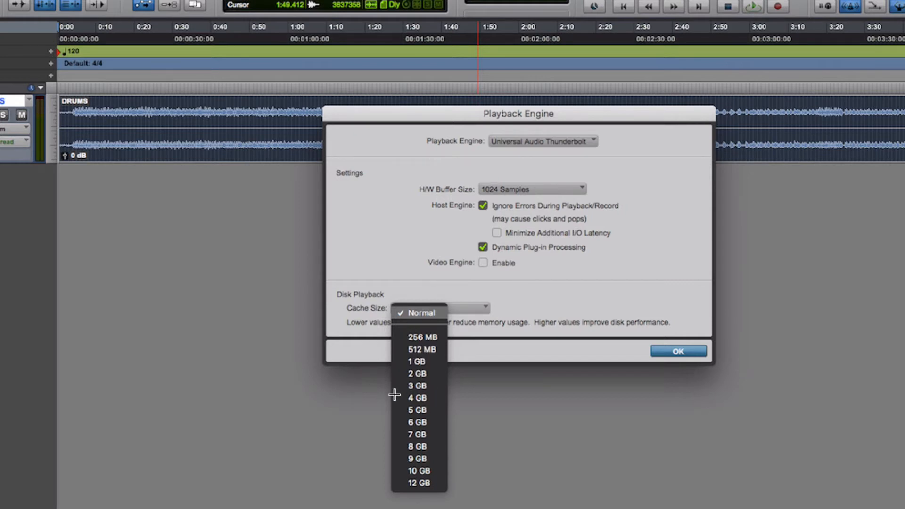
pyautogui.moveTo(330, 340)
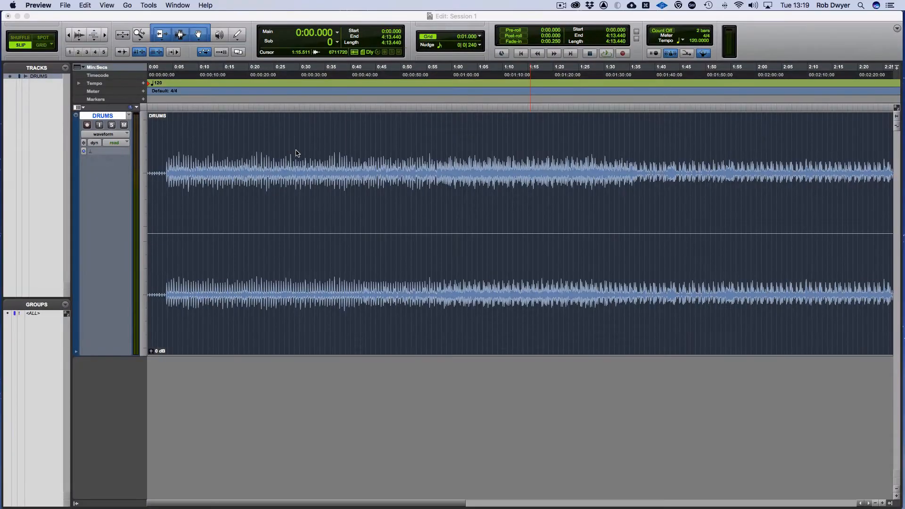
# Bring up the Setup menu again for the I/O routing settings.
pyautogui.click(281, 5)
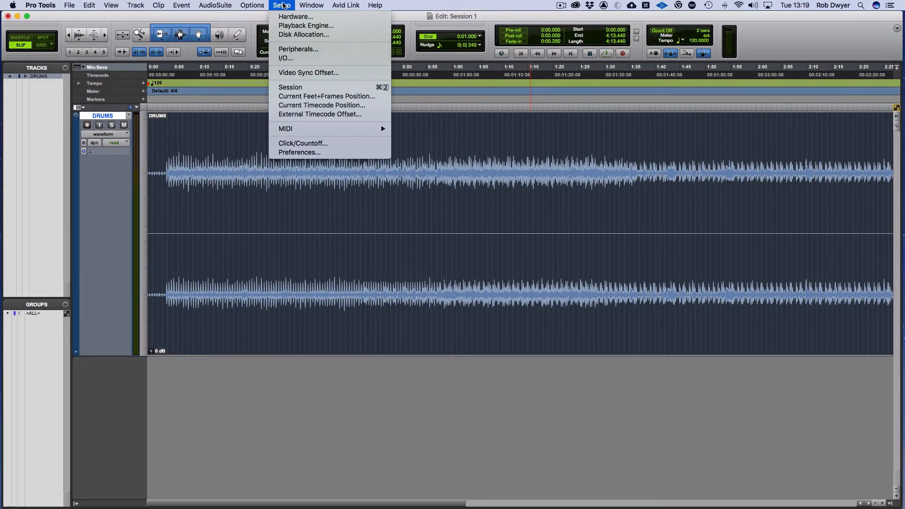
pyautogui.moveTo(284, 58)
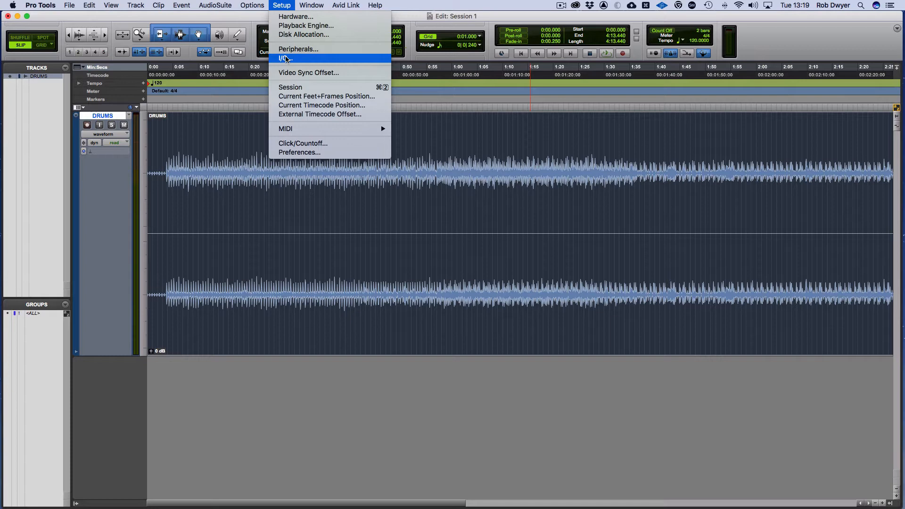
# Show I/O Setup's Input page with MIC/LINE/HIZ 1-2 and MIC/LINE 3-4 expanded to mono channels.
pyautogui.click(284, 59)
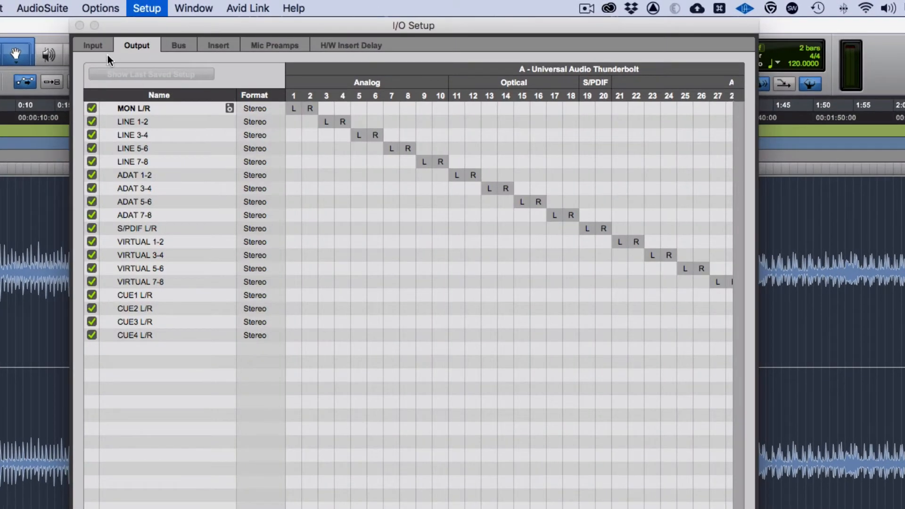
pyautogui.click(92, 45)
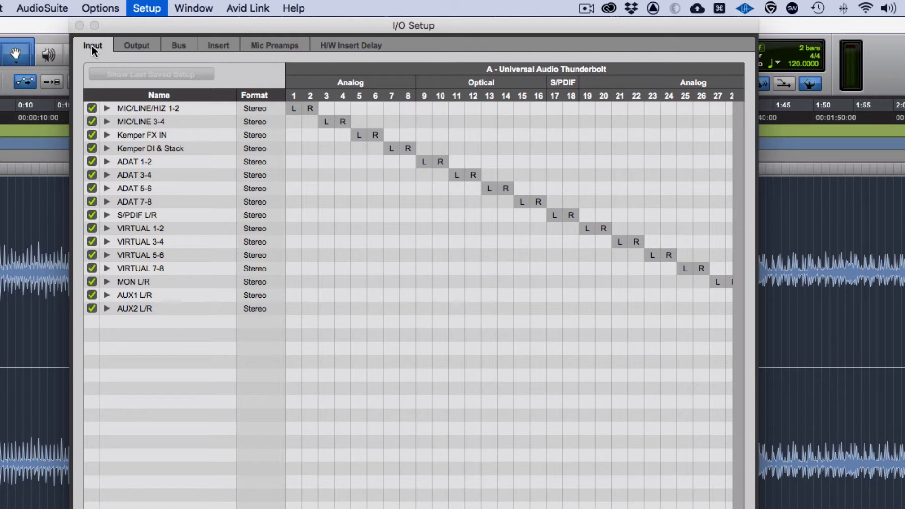
pyautogui.moveTo(108, 67)
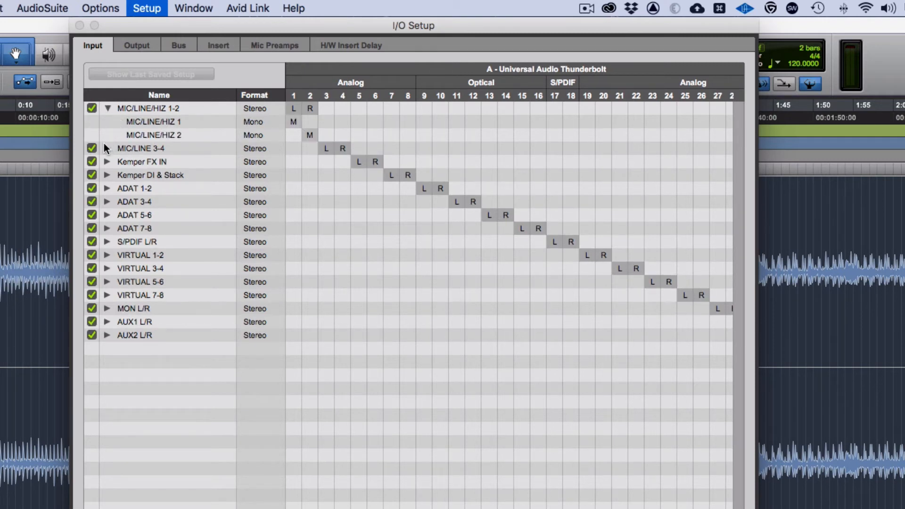
pyautogui.click(107, 148)
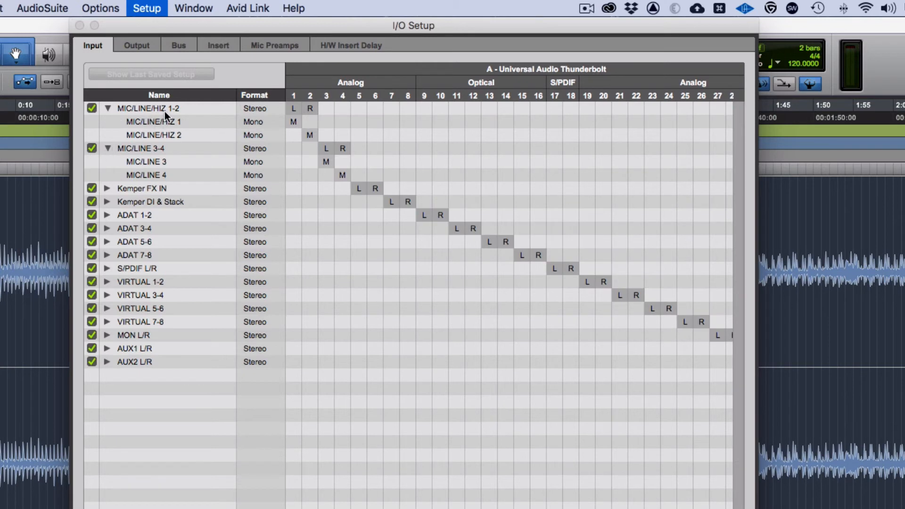
pyautogui.moveTo(163, 116)
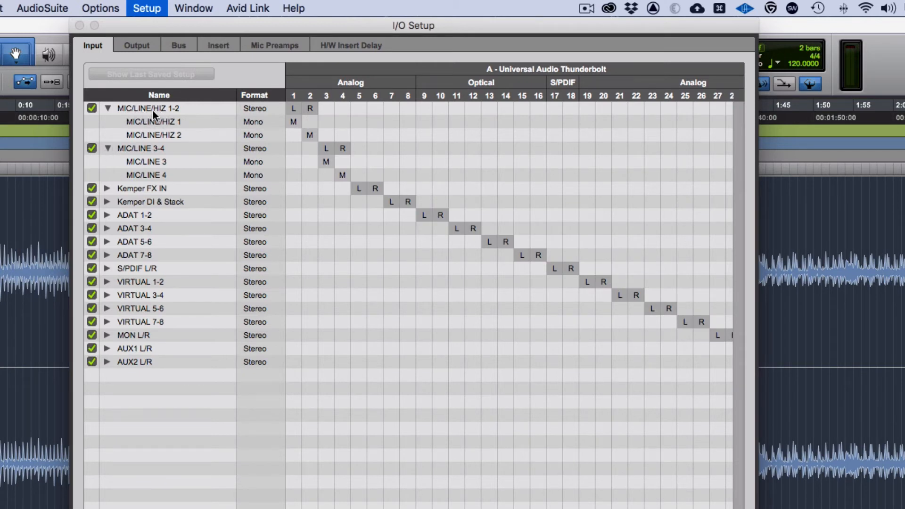
pyautogui.moveTo(152, 139)
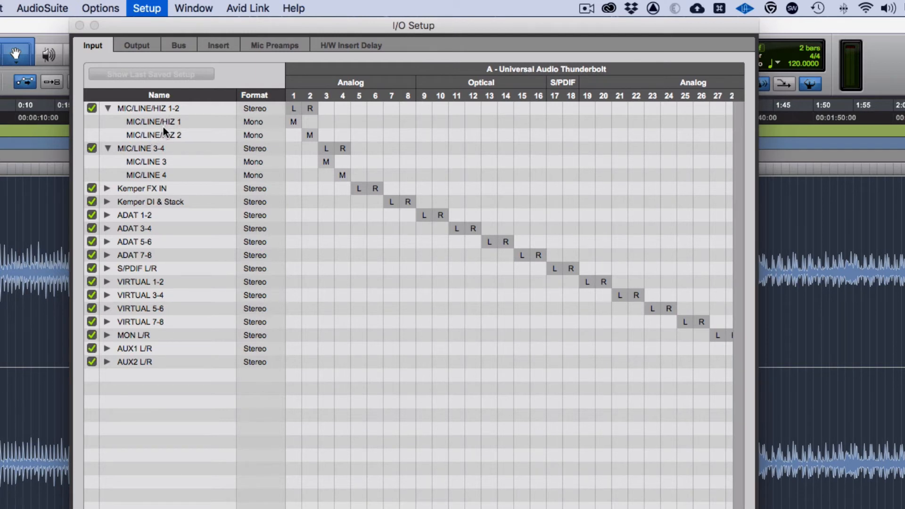
pyautogui.moveTo(214, 123)
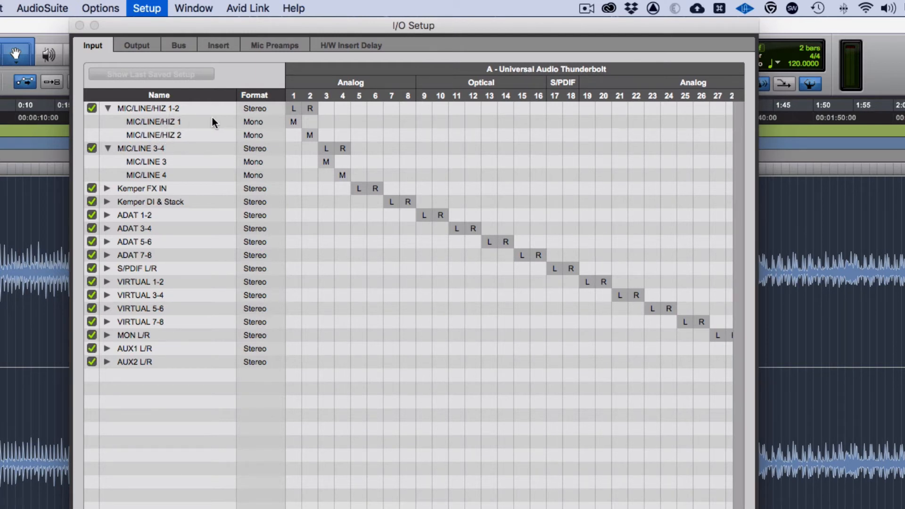
pyautogui.moveTo(161, 125)
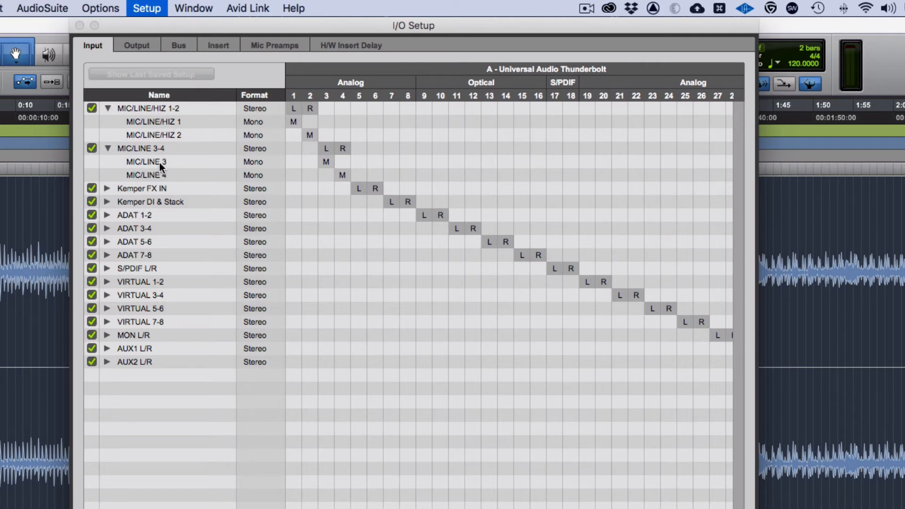
pyautogui.moveTo(169, 175)
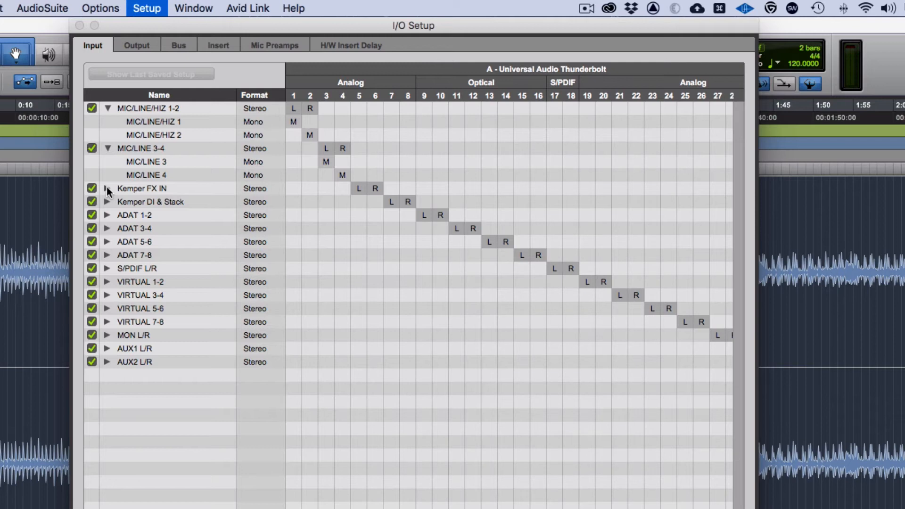
# Briefly expand Kemper FX IN, then expand Kemper DI & Stack into its L and R mono channels.
pyautogui.click(107, 188)
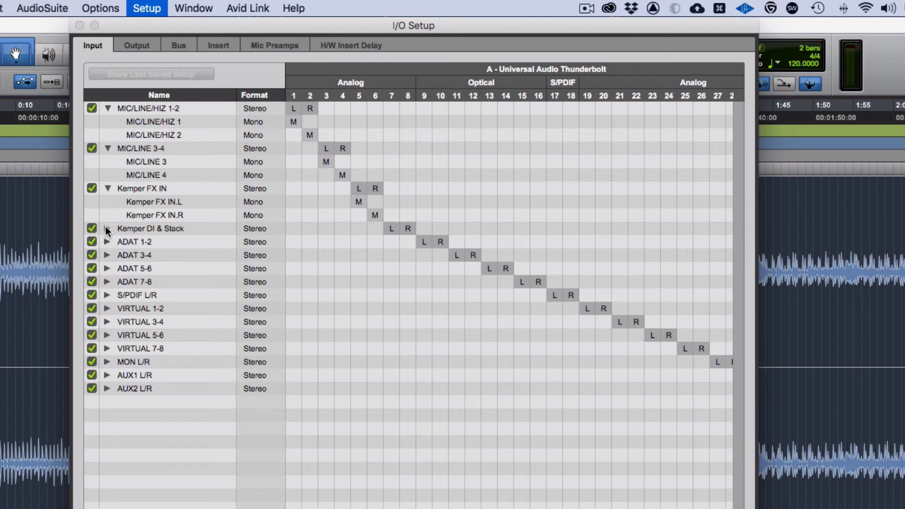
pyautogui.click(106, 189)
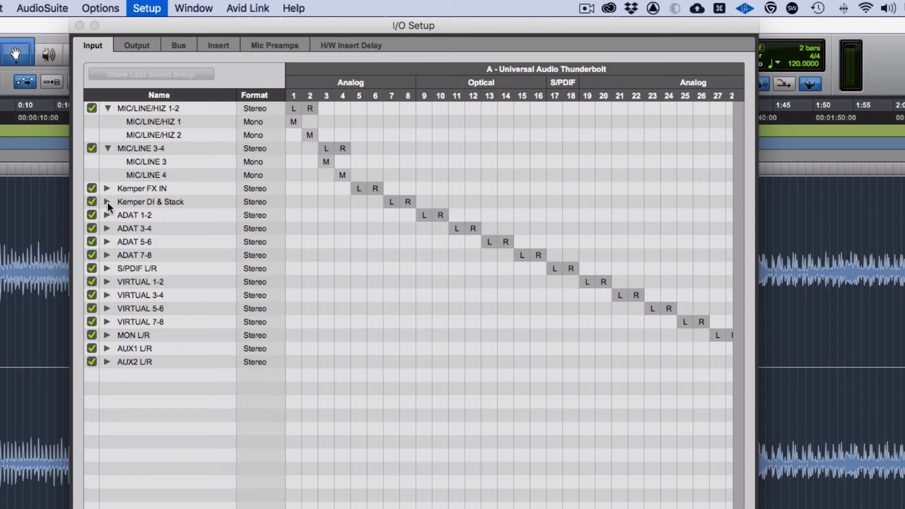
pyautogui.click(107, 202)
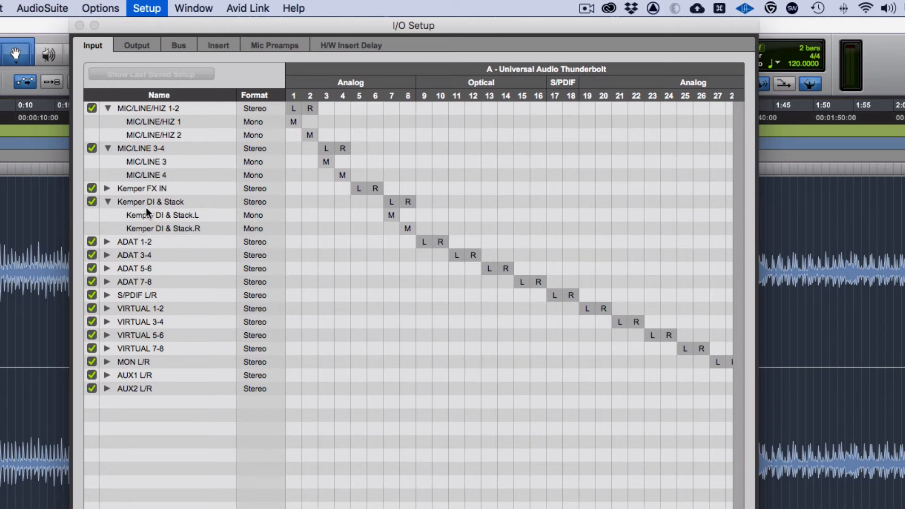
pyautogui.moveTo(196, 220)
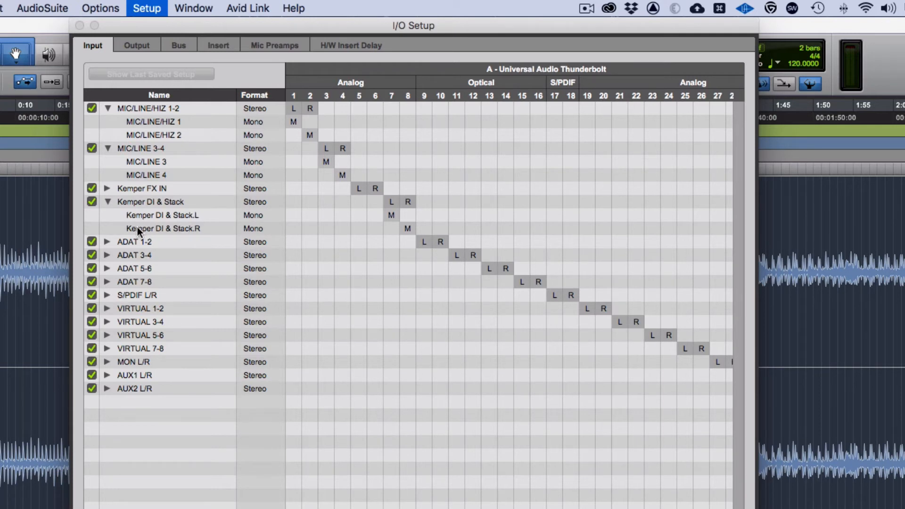
pyautogui.moveTo(119, 230)
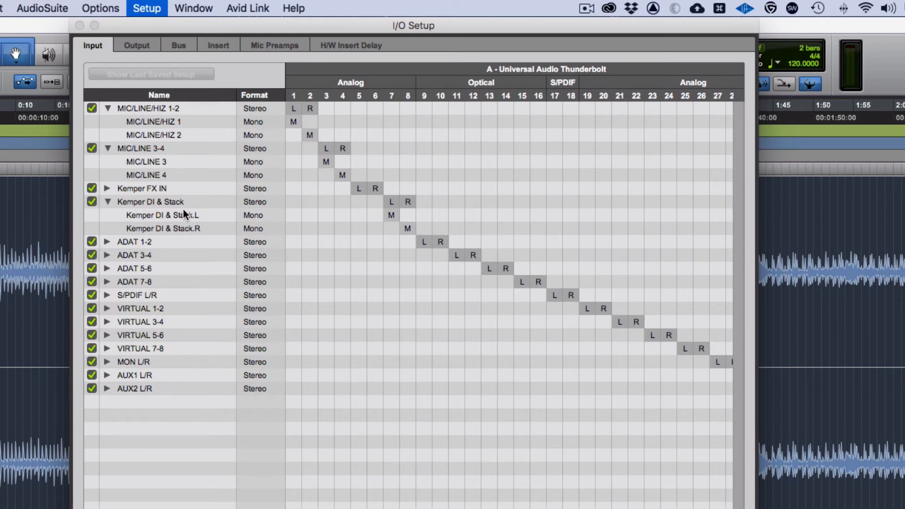
pyautogui.moveTo(155, 220)
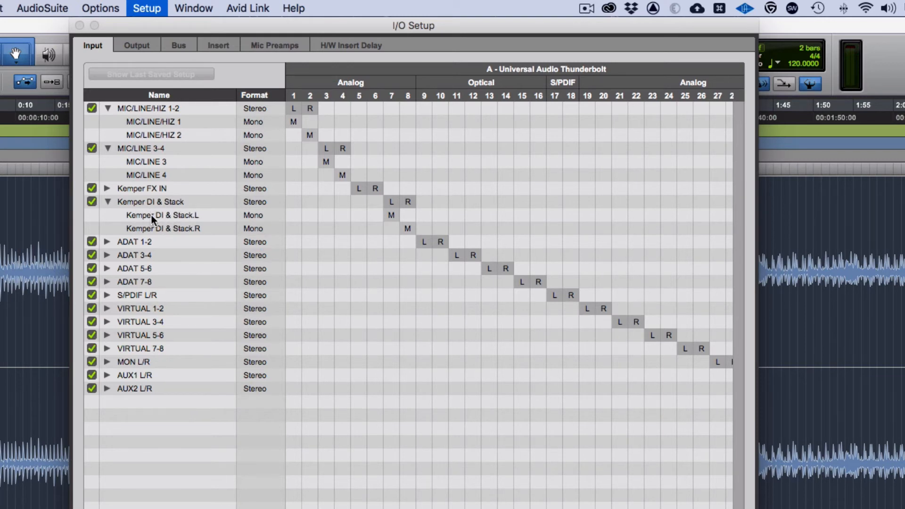
pyautogui.moveTo(114, 217)
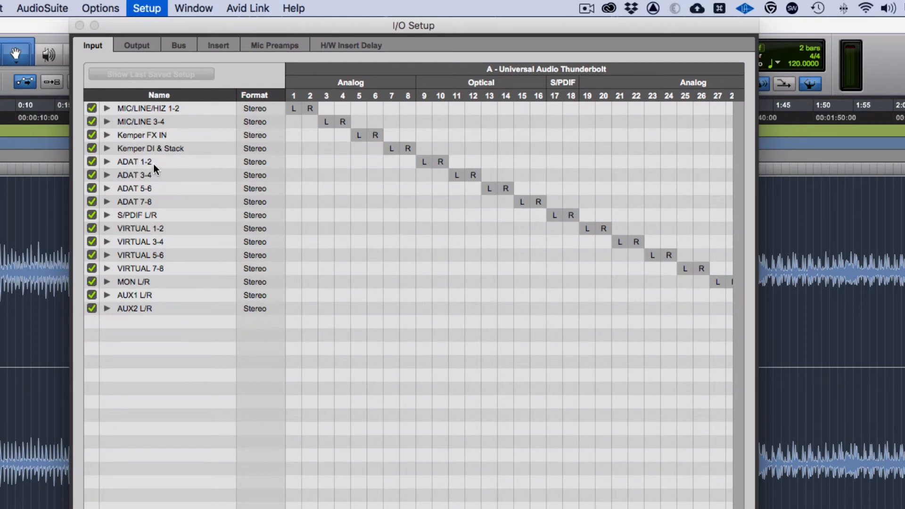
pyautogui.moveTo(154, 215)
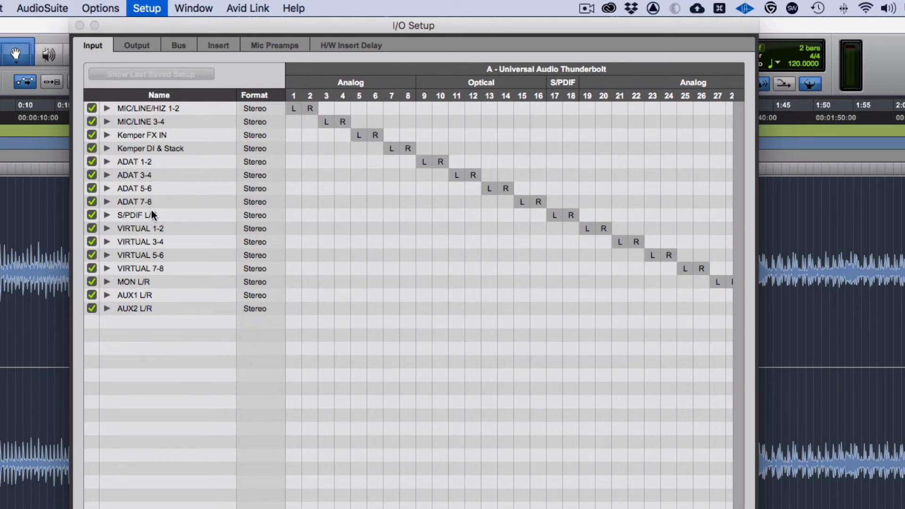
pyautogui.moveTo(144, 190)
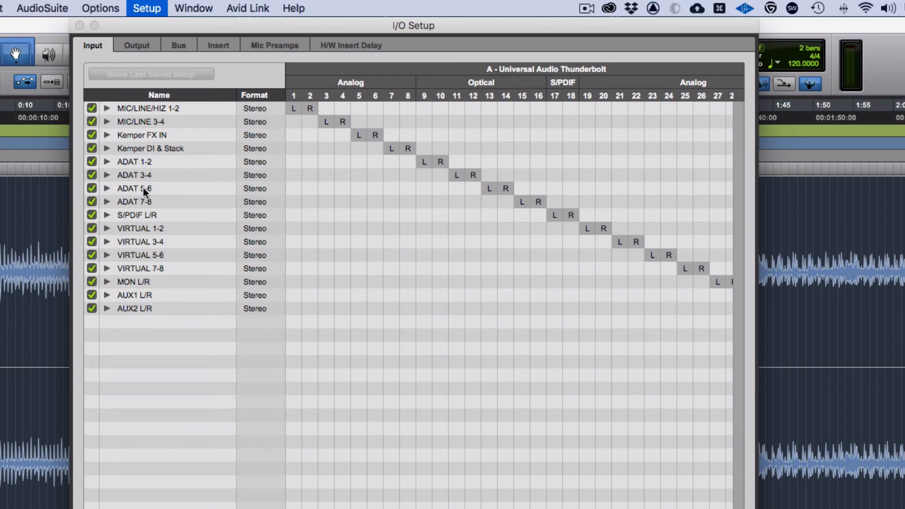
# Briefly expand ADAT 1-2 into mono sub-paths, then switch to the Output routing page.
pyautogui.click(107, 161)
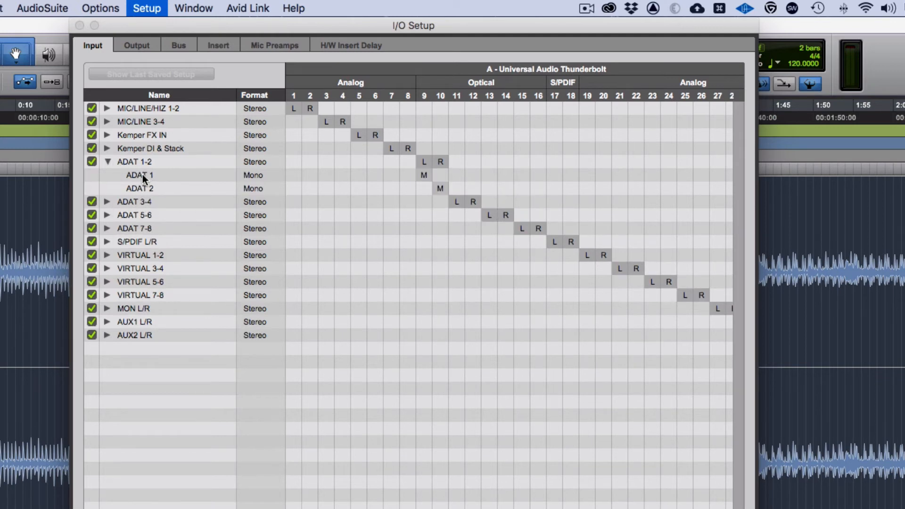
pyautogui.click(106, 161)
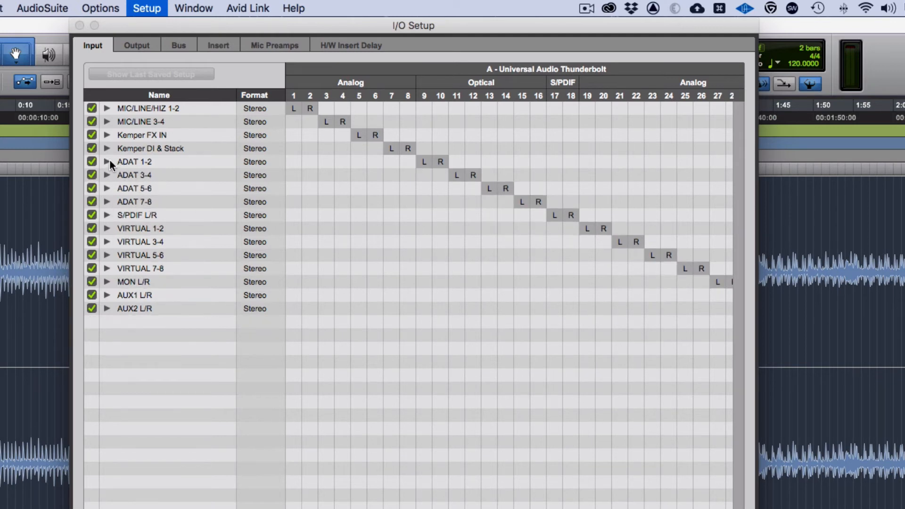
pyautogui.moveTo(120, 209)
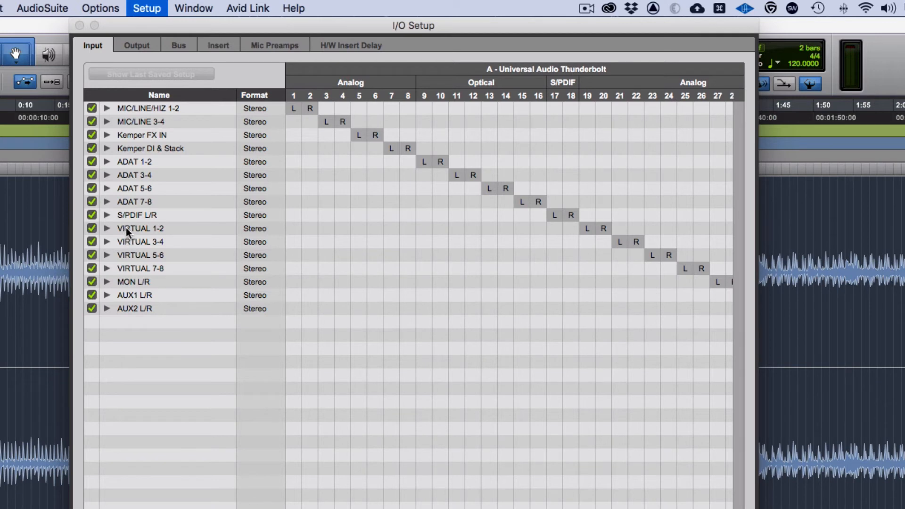
pyautogui.moveTo(141, 271)
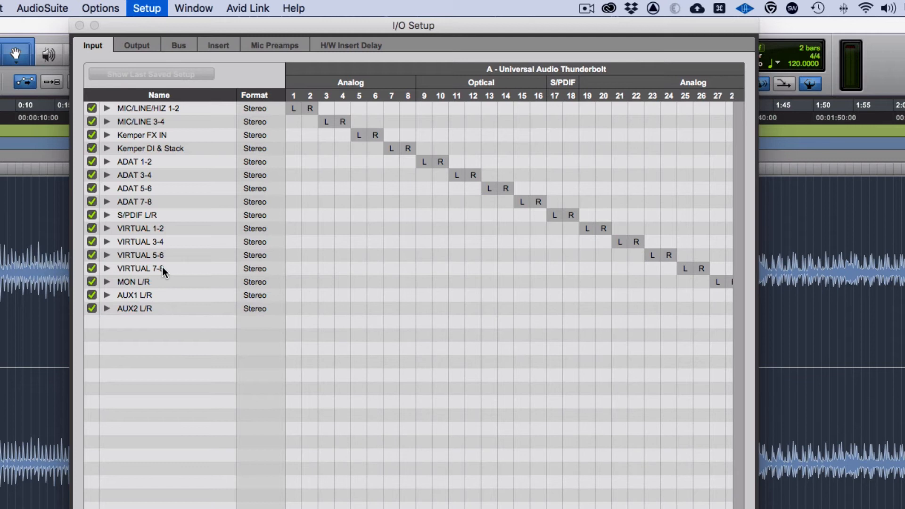
pyautogui.moveTo(195, 136)
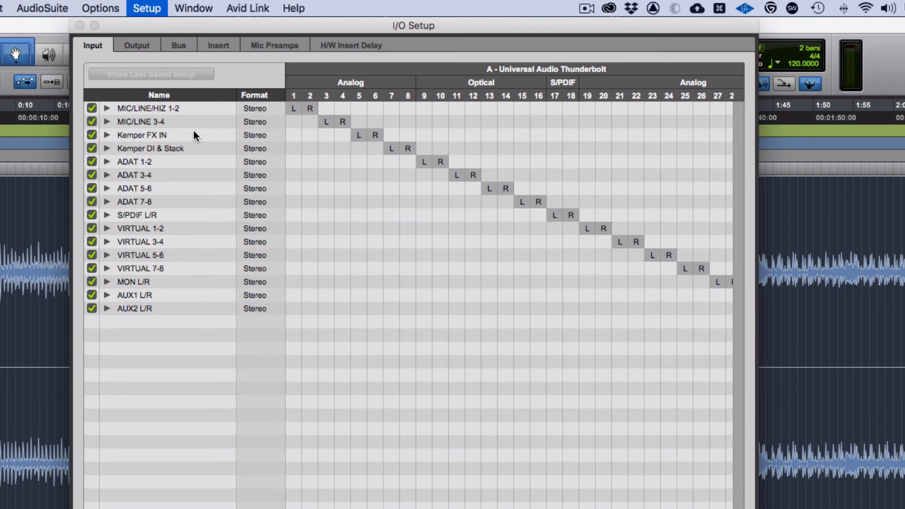
pyautogui.click(136, 45)
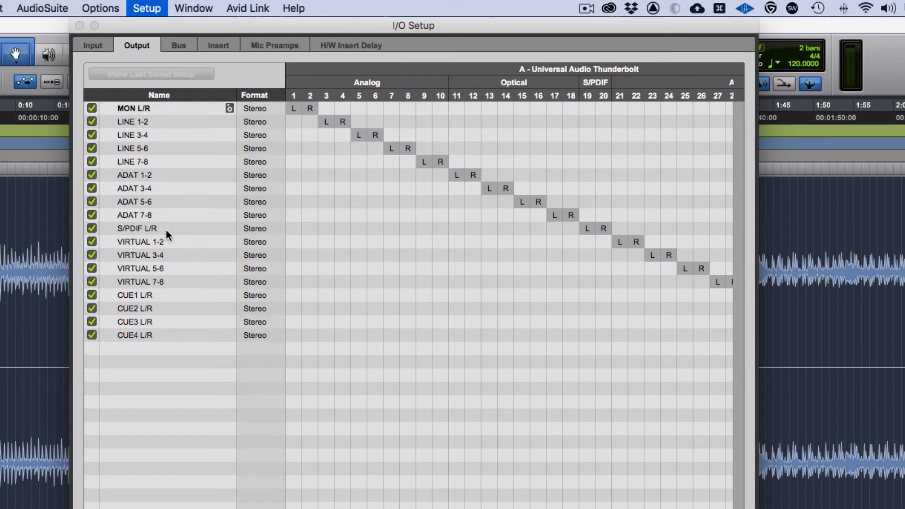
pyautogui.moveTo(171, 301)
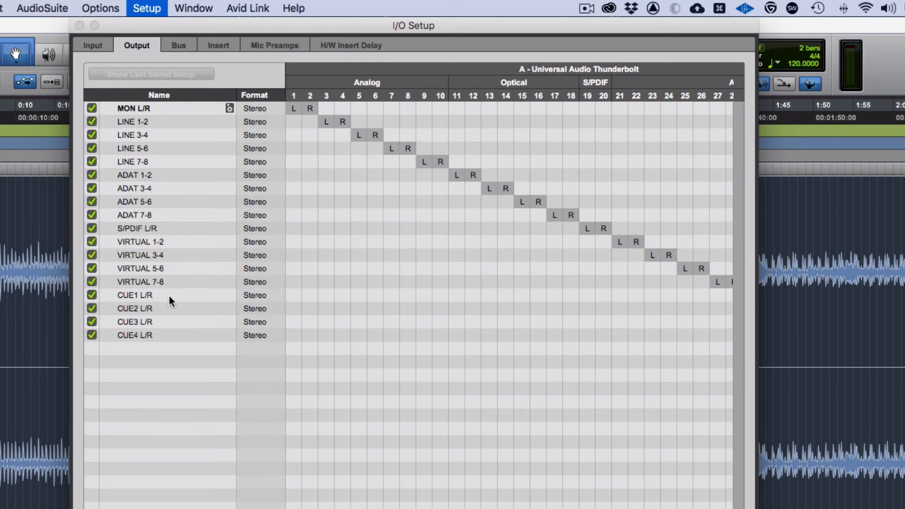
pyautogui.moveTo(177, 337)
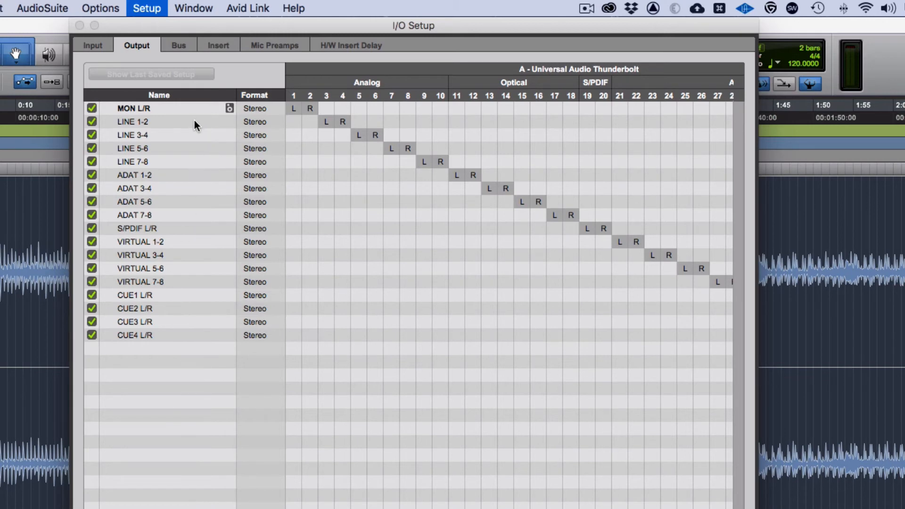
pyautogui.moveTo(191, 89)
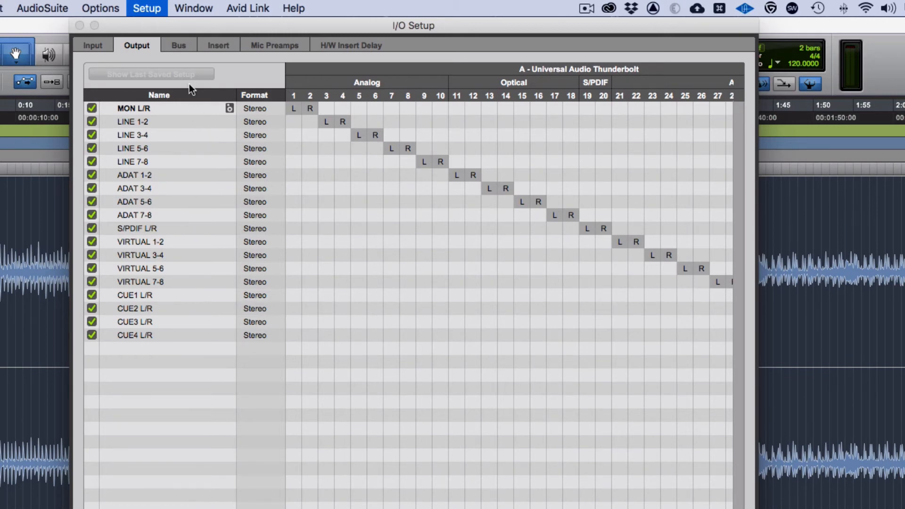
# Show the Bus page with MAIN OUT mapped to MON L/R and stem, reverb and FX buses.
pyautogui.click(178, 46)
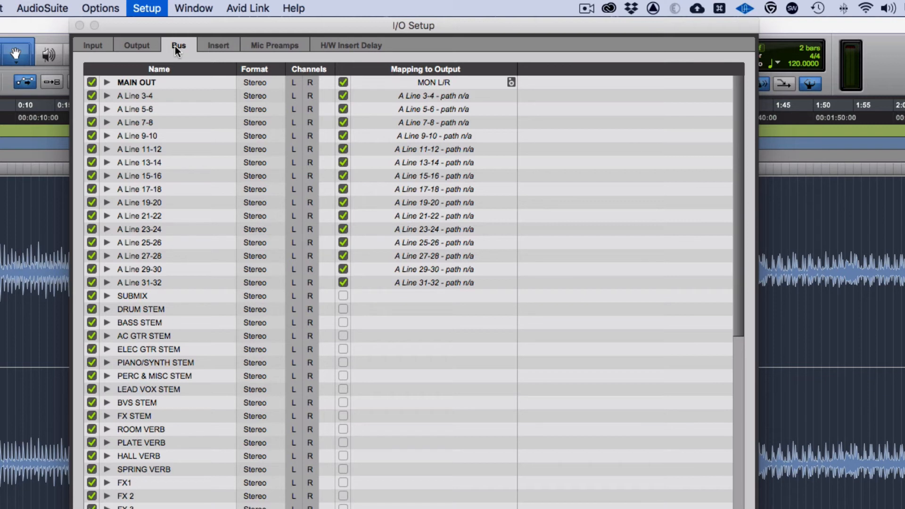
pyautogui.moveTo(128, 89)
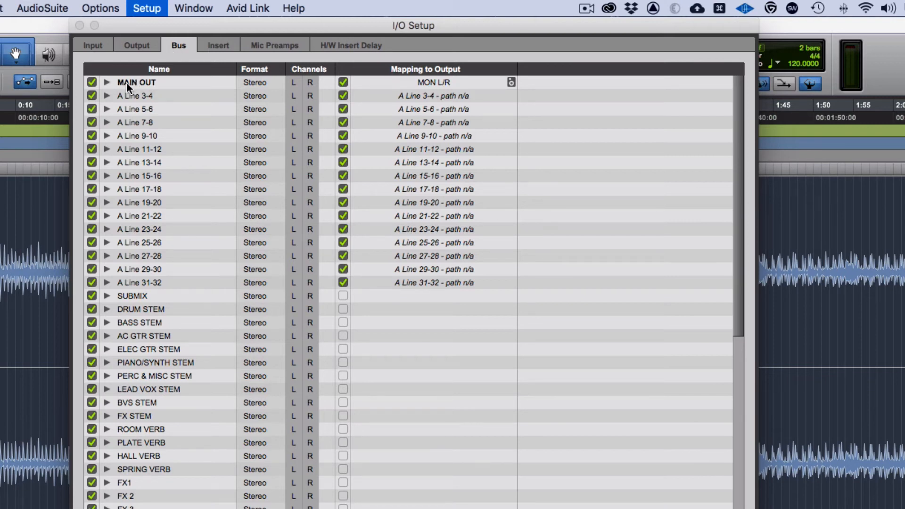
pyautogui.moveTo(173, 71)
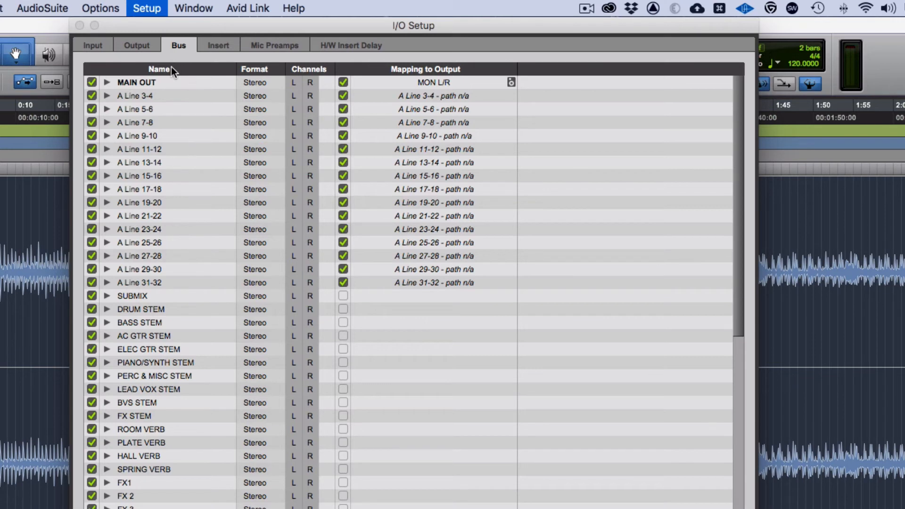
pyautogui.scroll(-3)
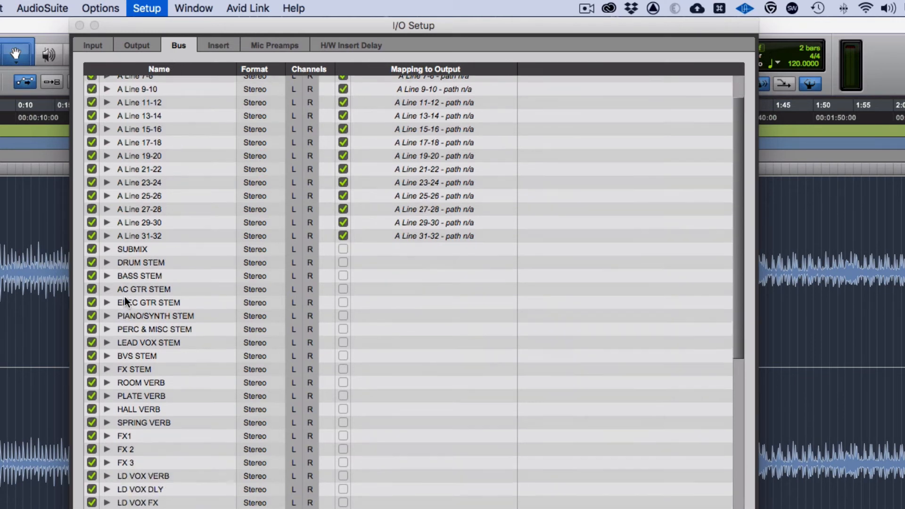
pyautogui.scroll(-3)
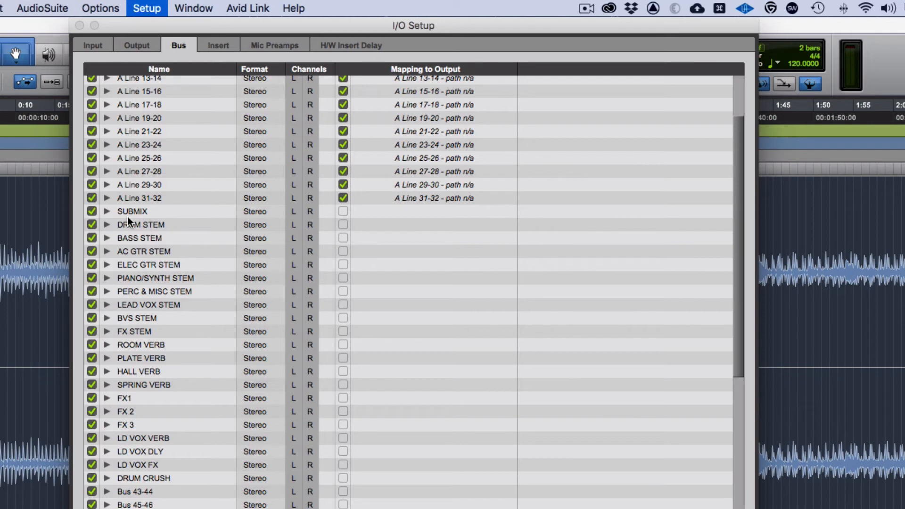
pyautogui.moveTo(185, 313)
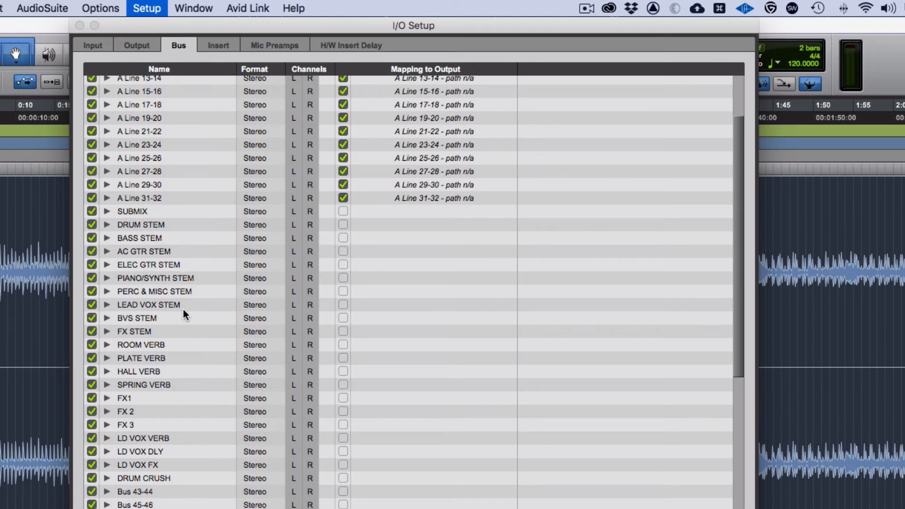
pyautogui.moveTo(146, 332)
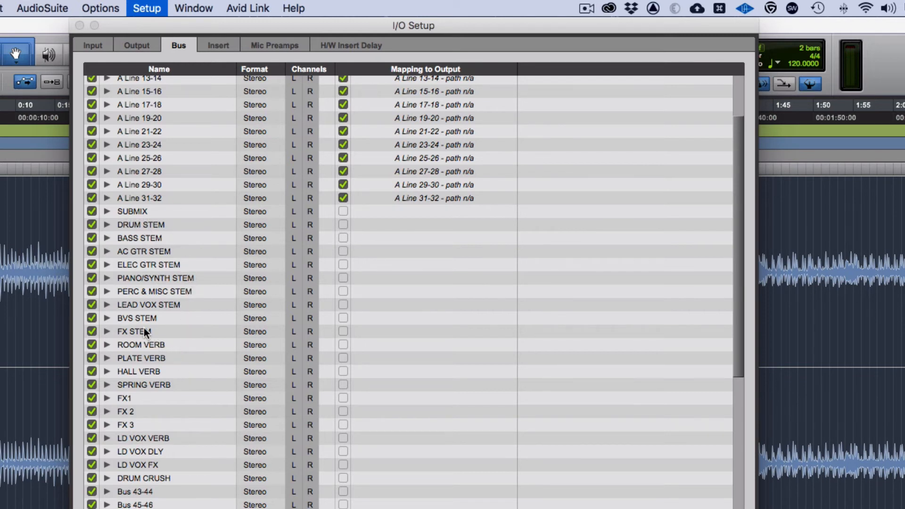
pyautogui.moveTo(141, 342)
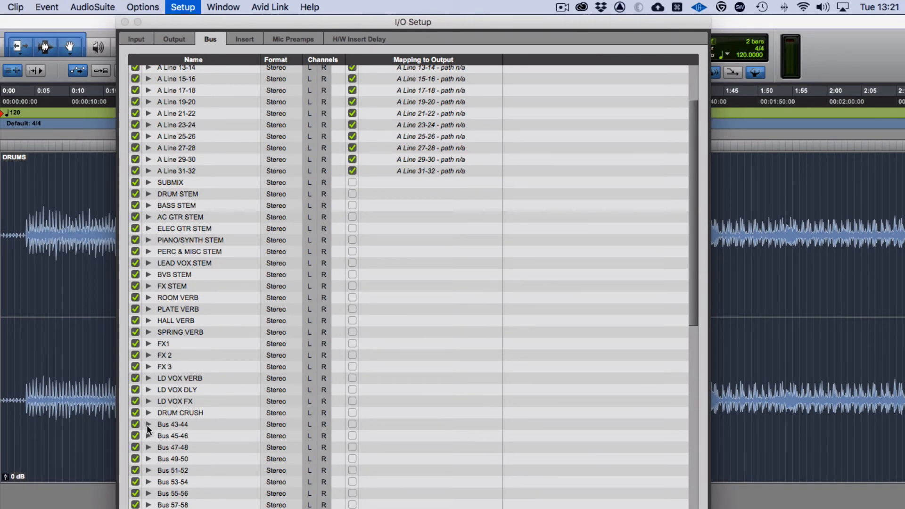
pyautogui.click(149, 424)
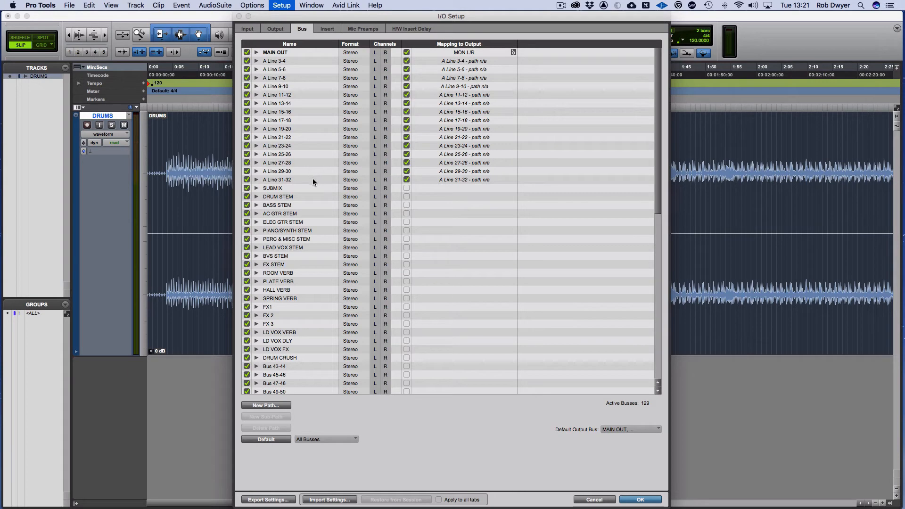
# Dismiss I/O Setup with OK and bring up Preferences from the Setup menu.
pyautogui.click(639, 499)
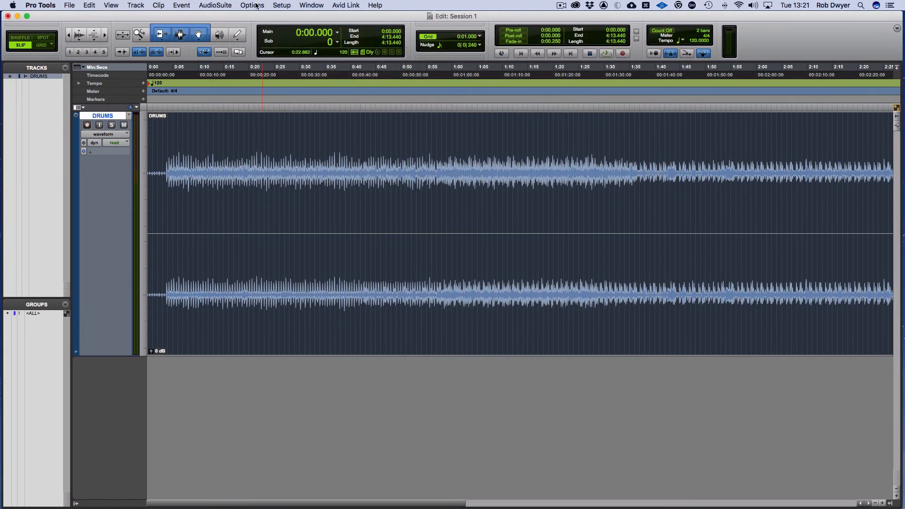
pyautogui.click(281, 6)
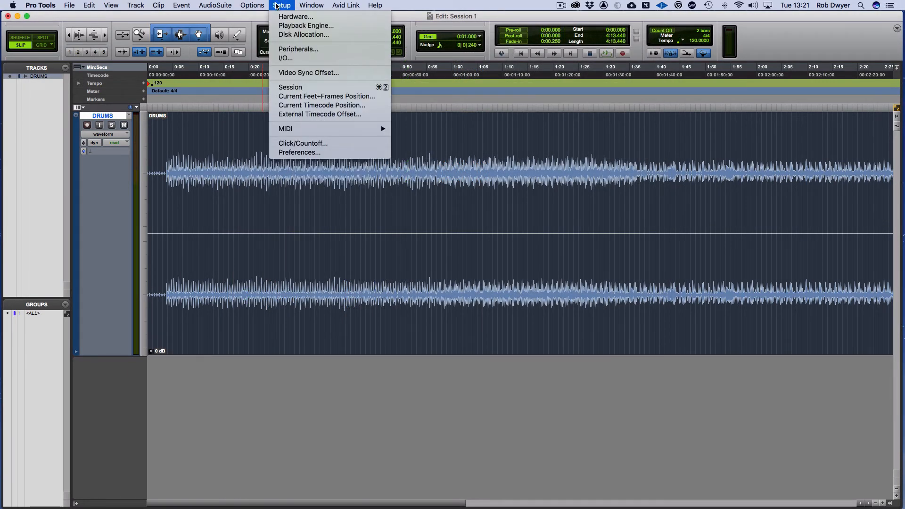
pyautogui.moveTo(317, 153)
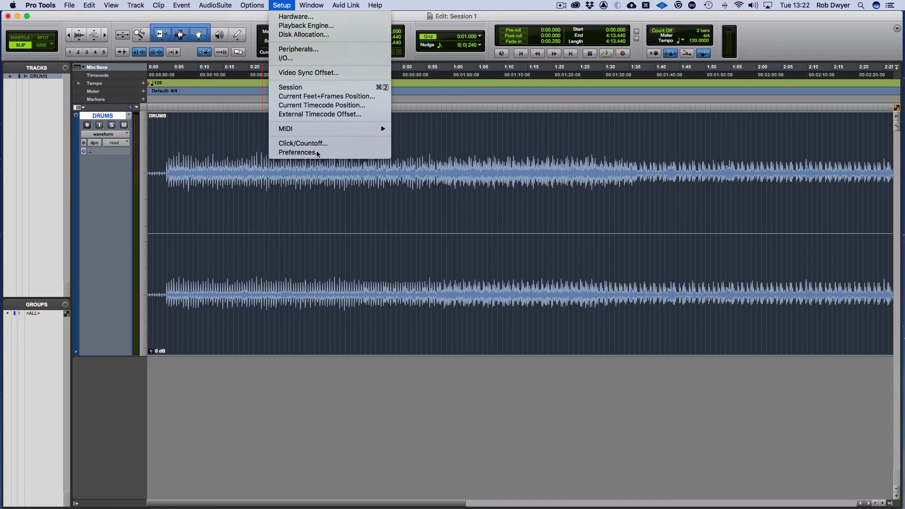
pyautogui.click(297, 152)
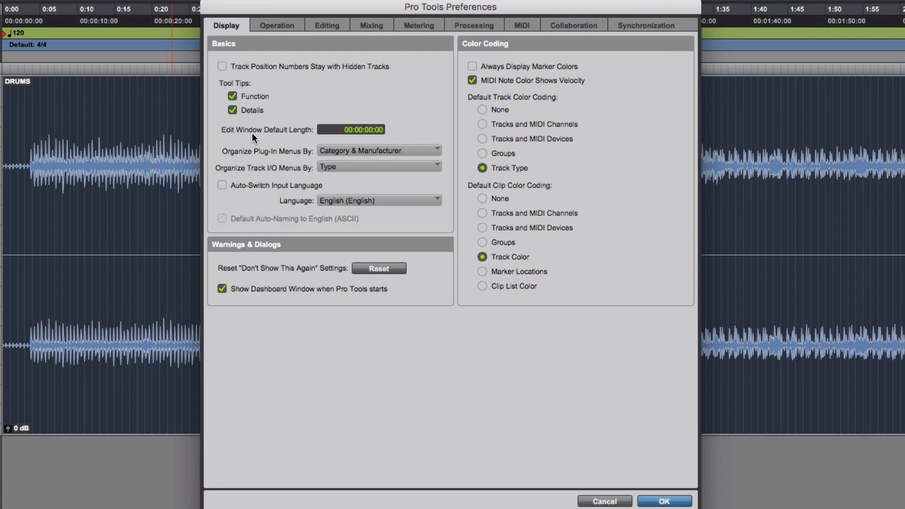
# Set Default Track Color Coding to None and list the plug-in menu organization choices.
pyautogui.click(482, 109)
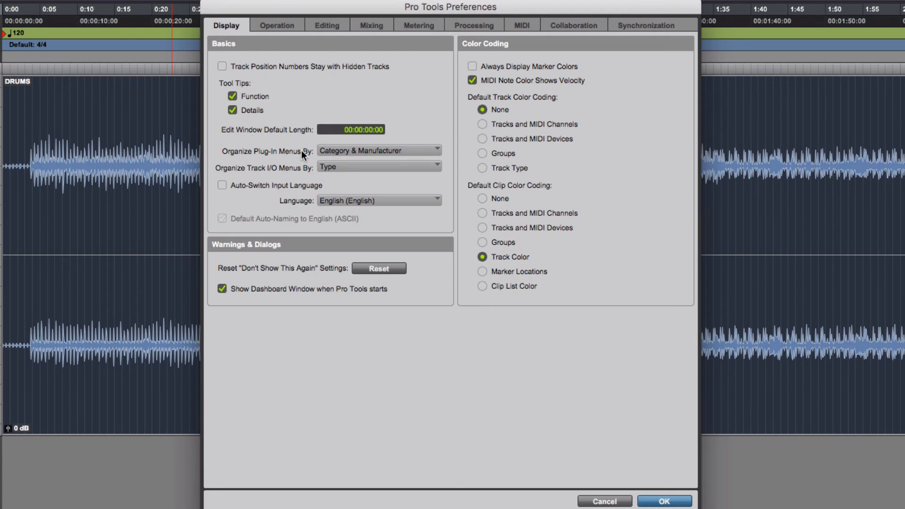
pyautogui.moveTo(366, 153)
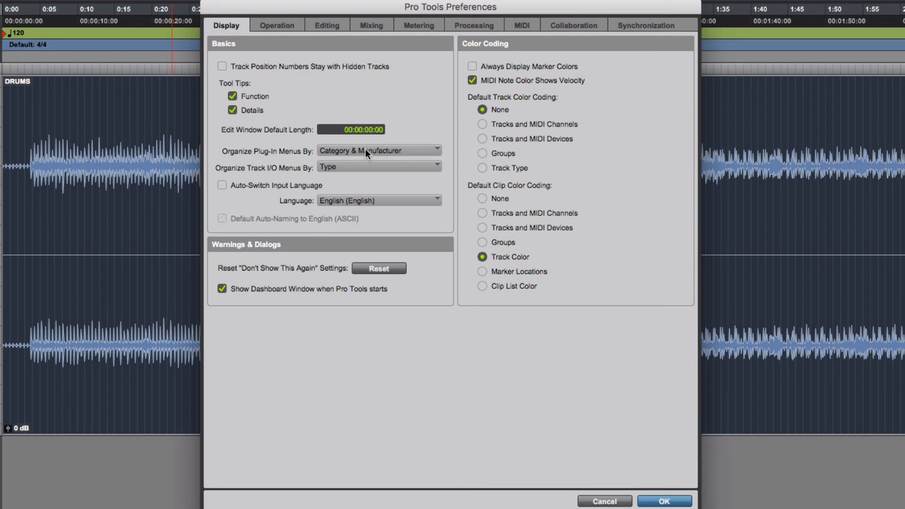
pyautogui.click(378, 151)
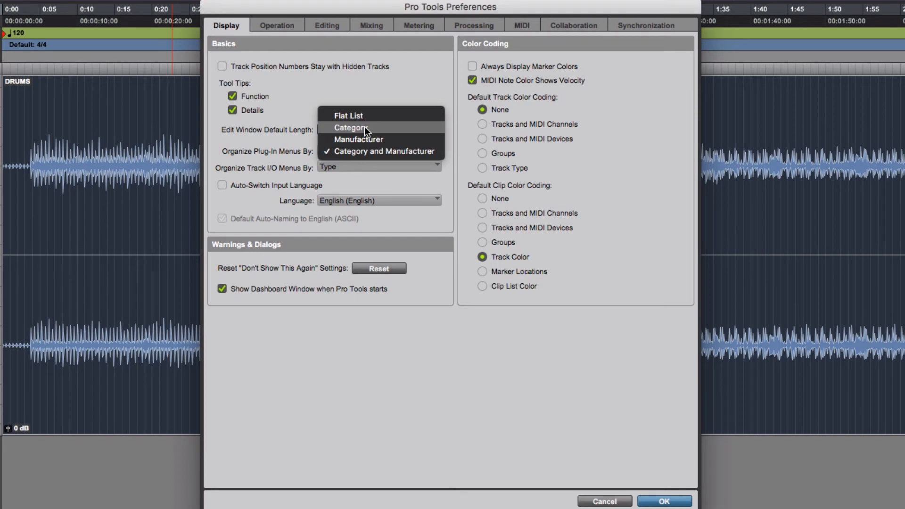
pyautogui.moveTo(358, 139)
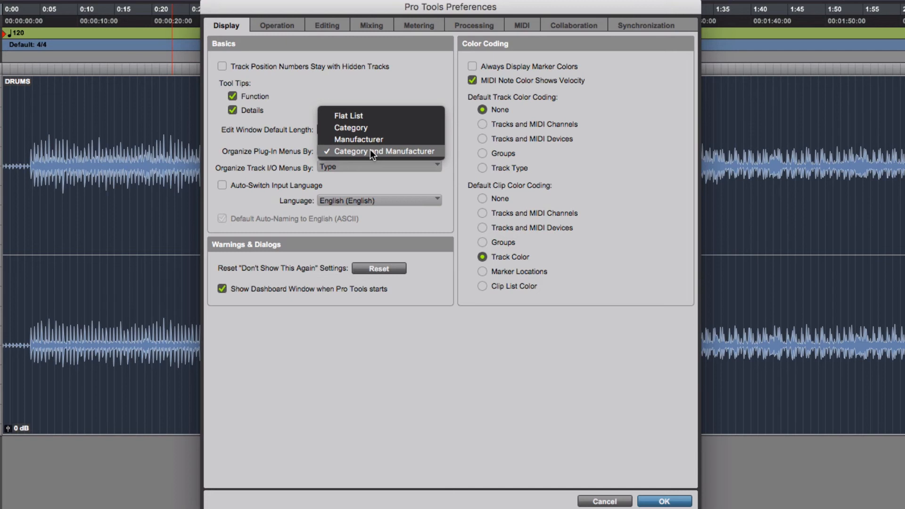
pyautogui.moveTo(375, 130)
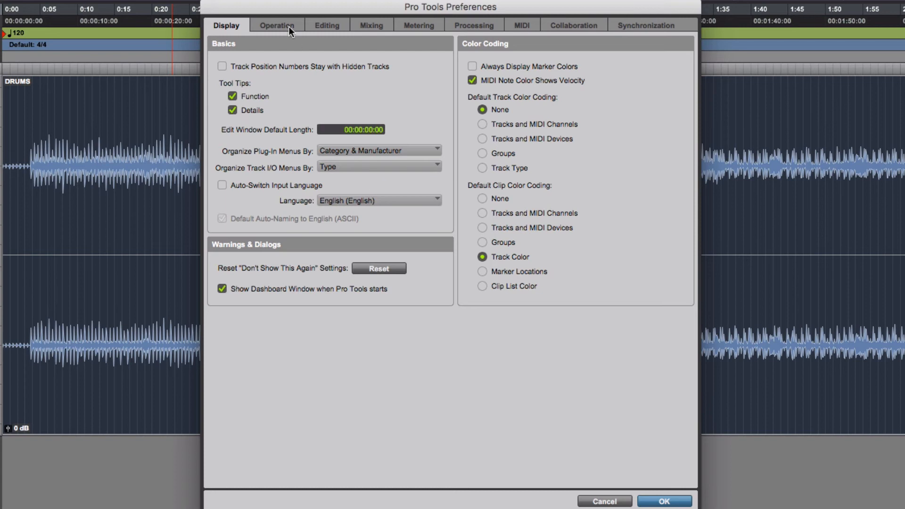
# Review the Operation and Editing preference pages, then land on the Mixing page.
pyautogui.click(276, 24)
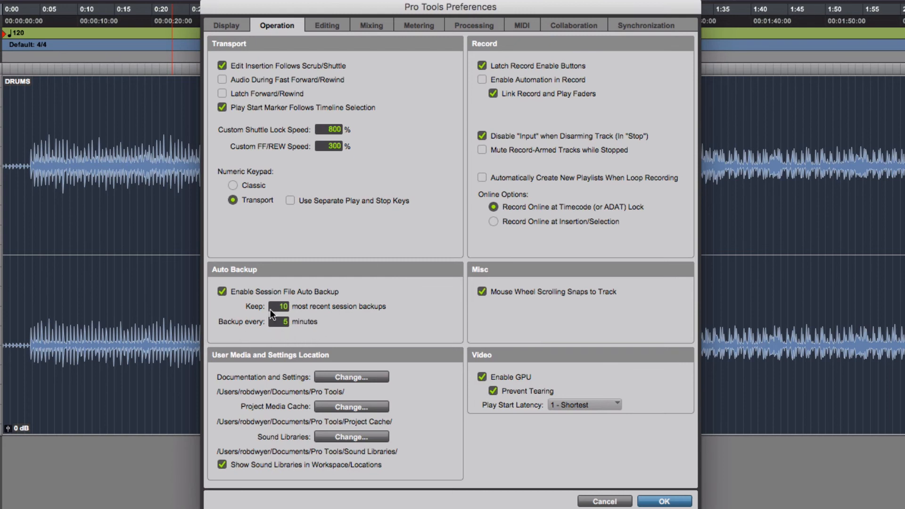
pyautogui.moveTo(289, 339)
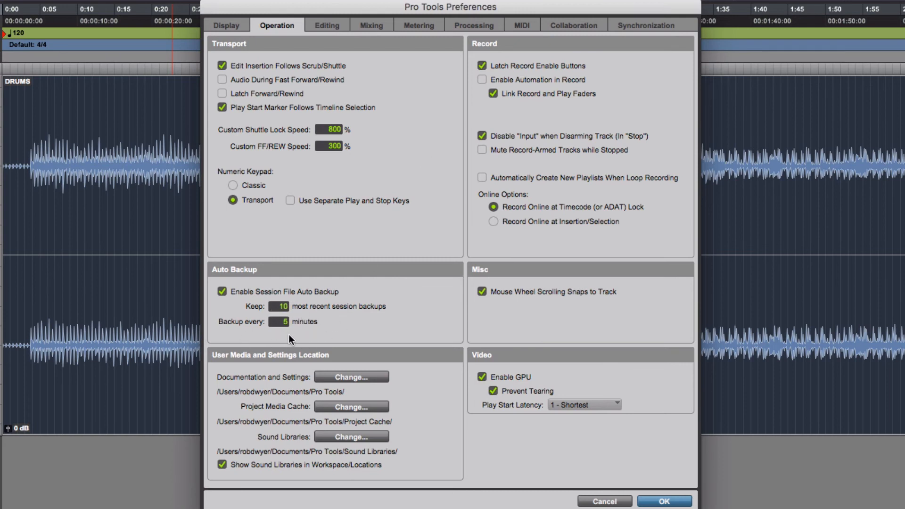
pyautogui.moveTo(279, 55)
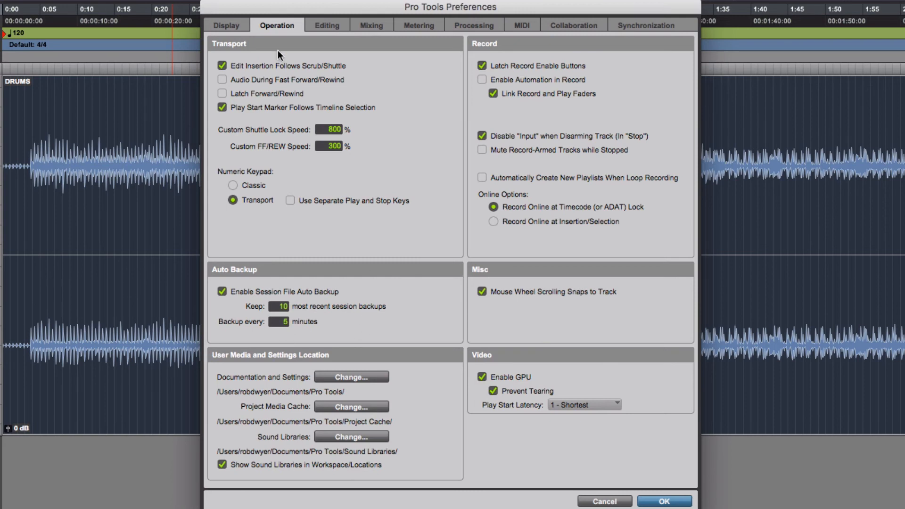
pyautogui.click(326, 25)
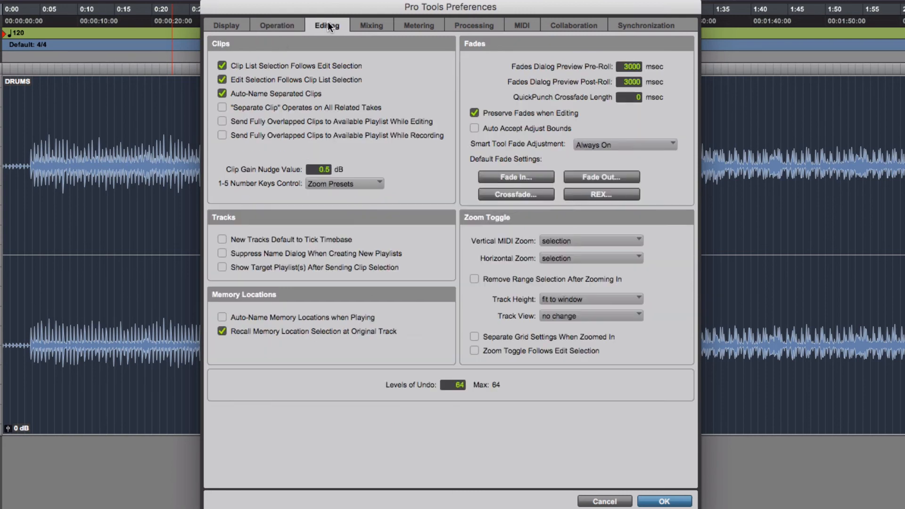
pyautogui.moveTo(392, 108)
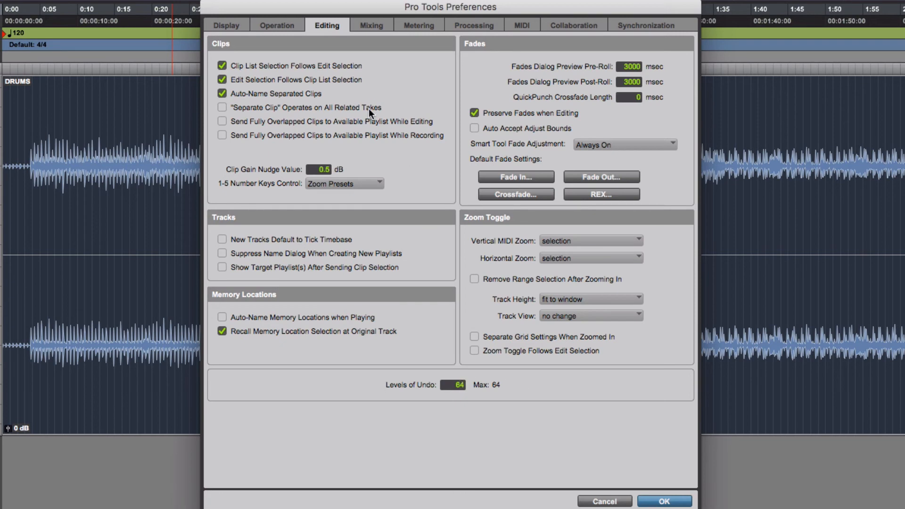
pyautogui.click(370, 26)
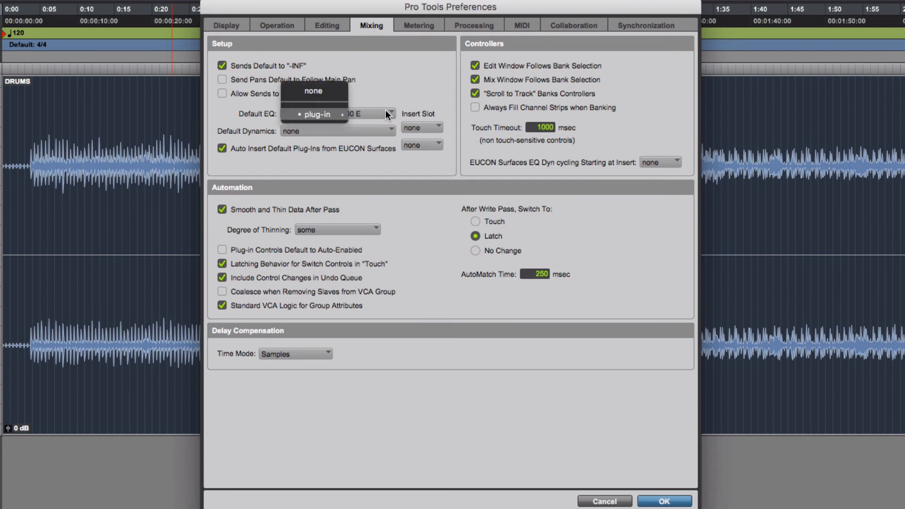
pyautogui.click(317, 114)
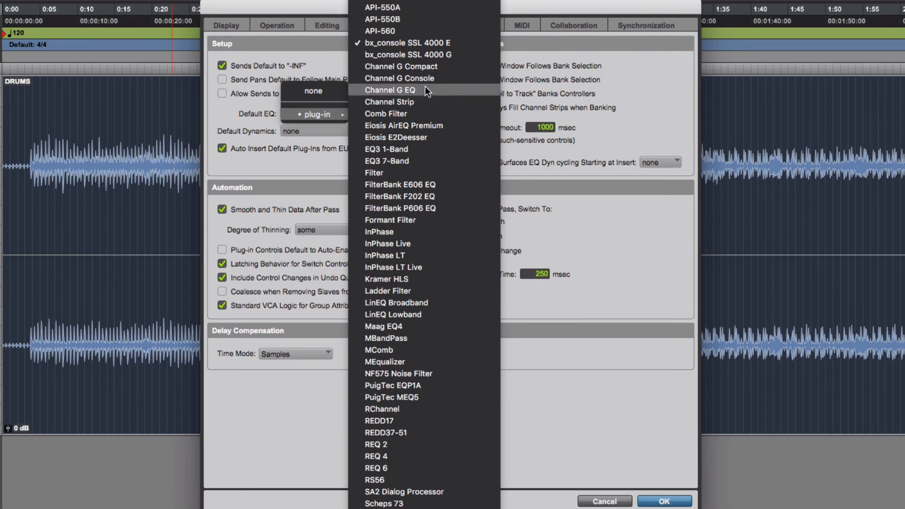
pyautogui.moveTo(418, 161)
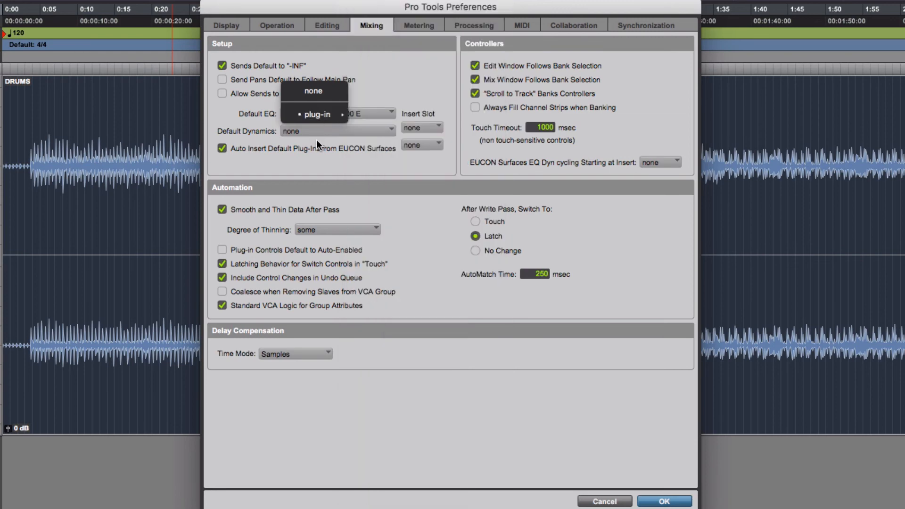
pyautogui.click(338, 130)
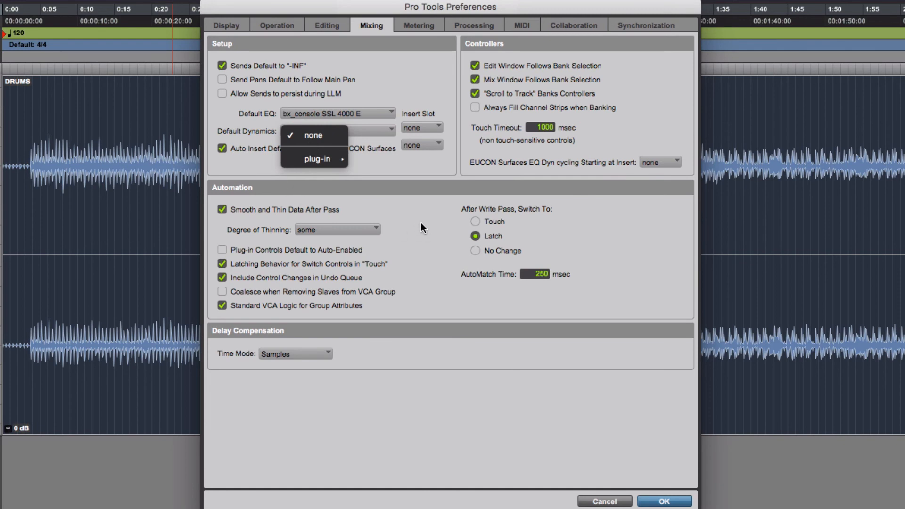
pyautogui.click(313, 135)
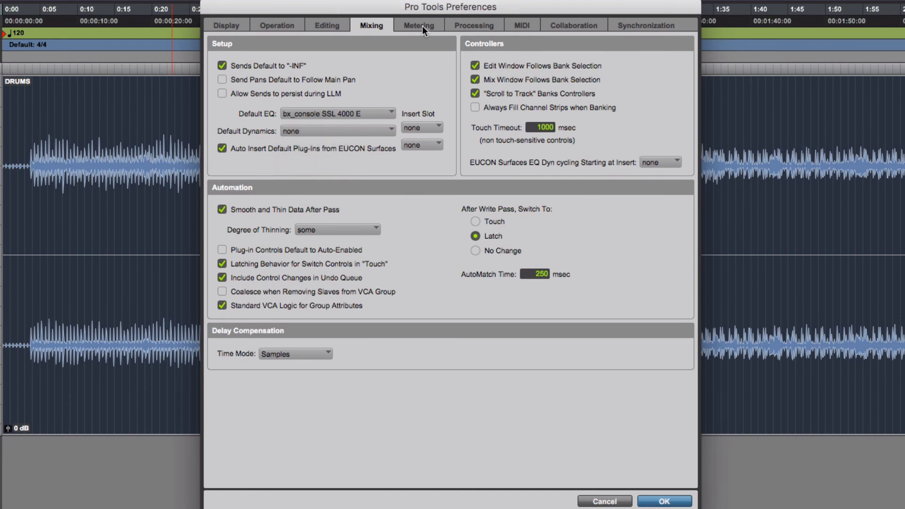
# On the Metering page, change Track Meters to the K-14 type.
pyautogui.click(417, 25)
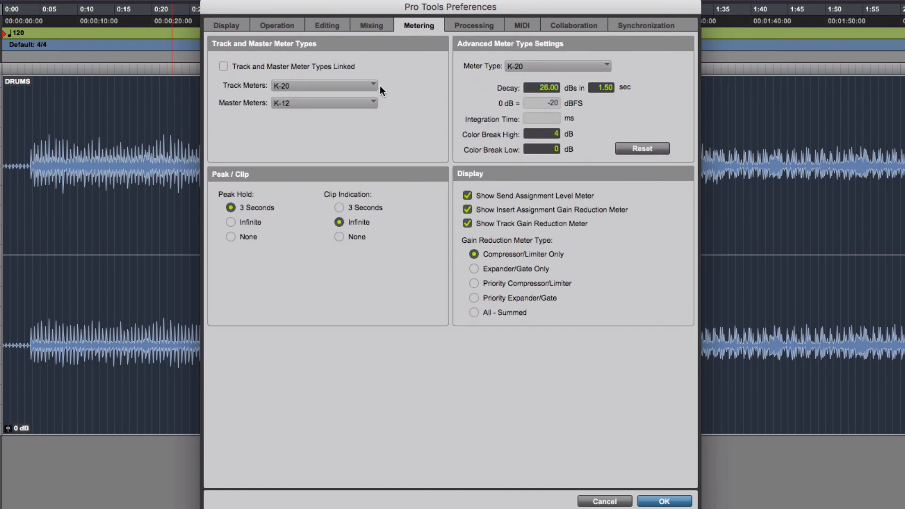
pyautogui.moveTo(370, 87)
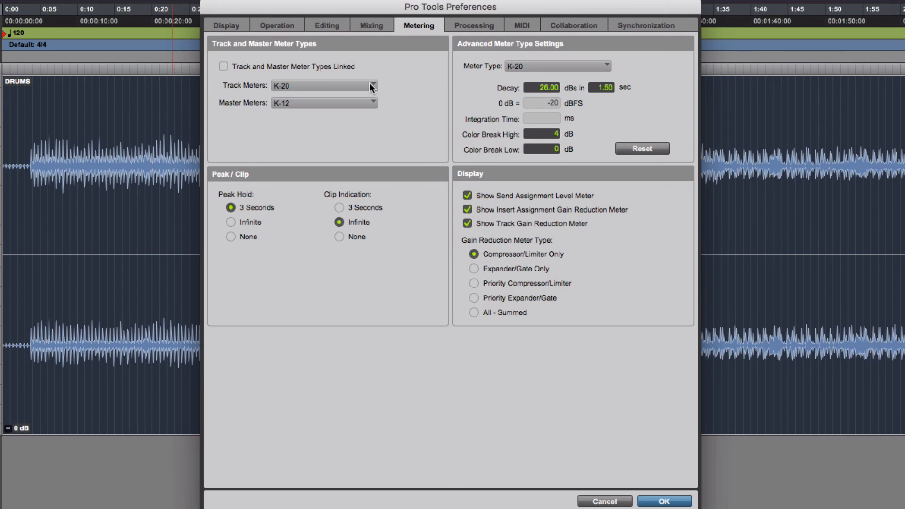
pyautogui.click(324, 86)
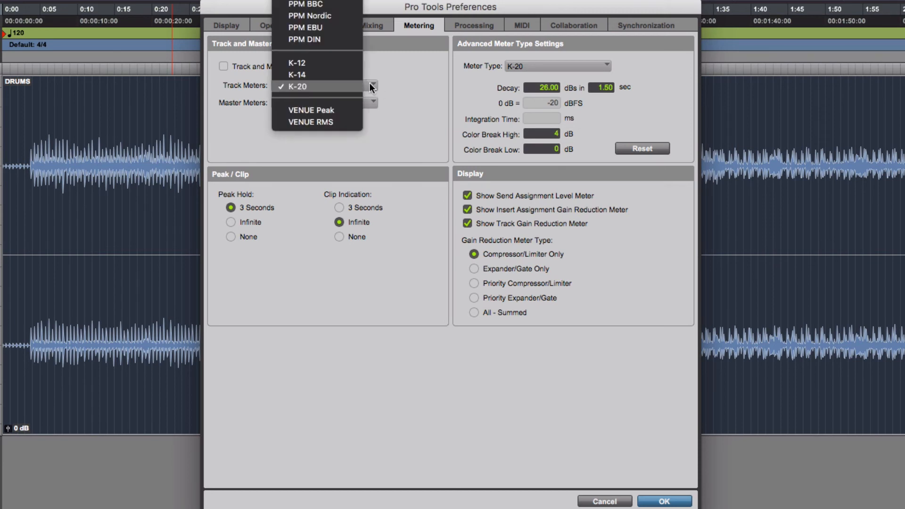
pyautogui.moveTo(359, 86)
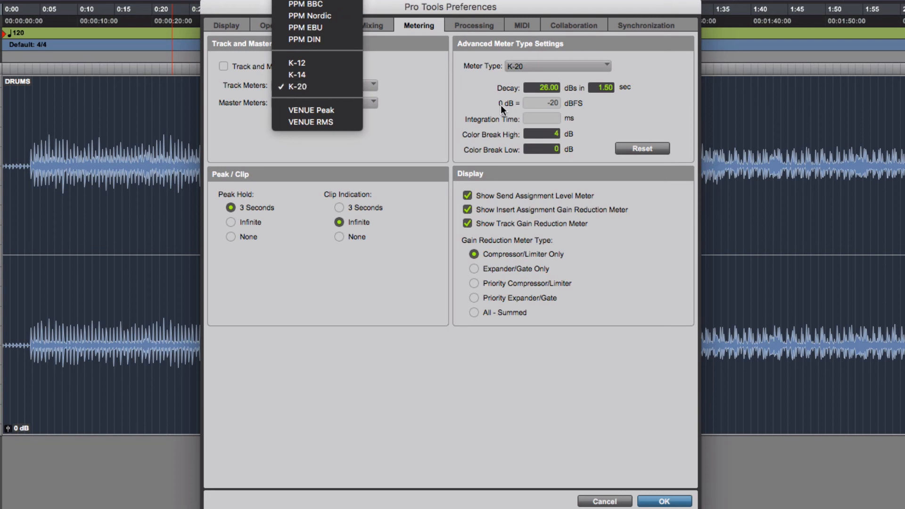
pyautogui.moveTo(513, 112)
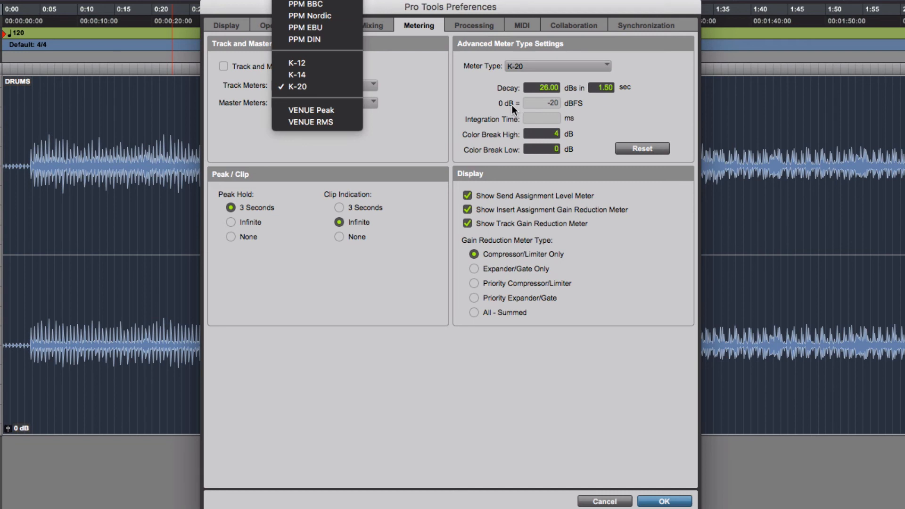
pyautogui.moveTo(531, 108)
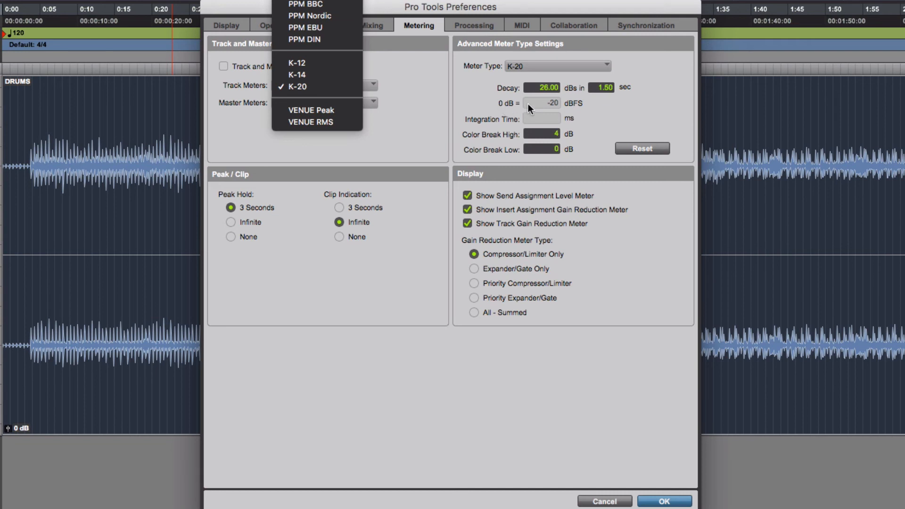
pyautogui.moveTo(552, 109)
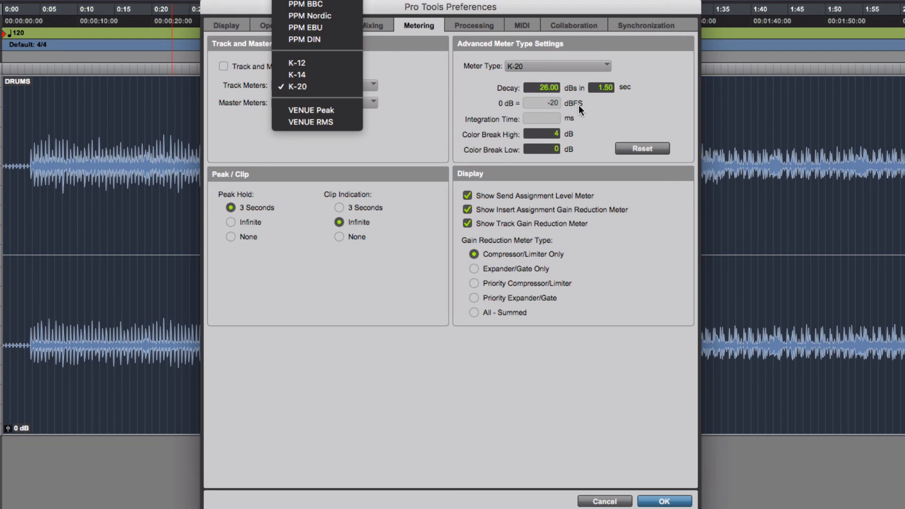
pyautogui.moveTo(305, 76)
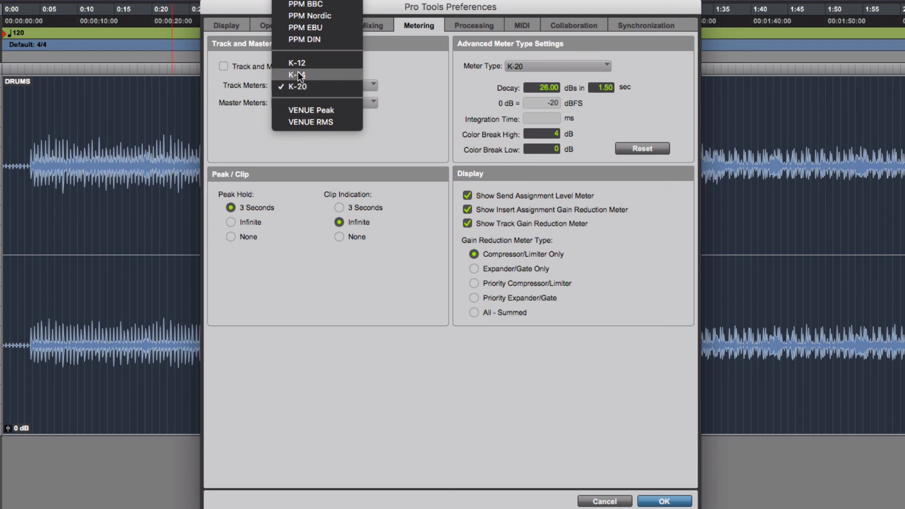
pyautogui.click(296, 76)
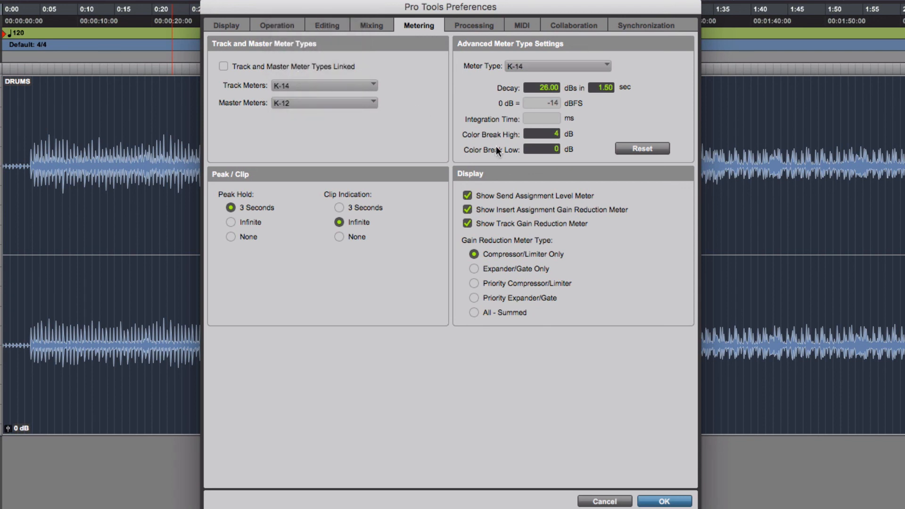
pyautogui.moveTo(483, 143)
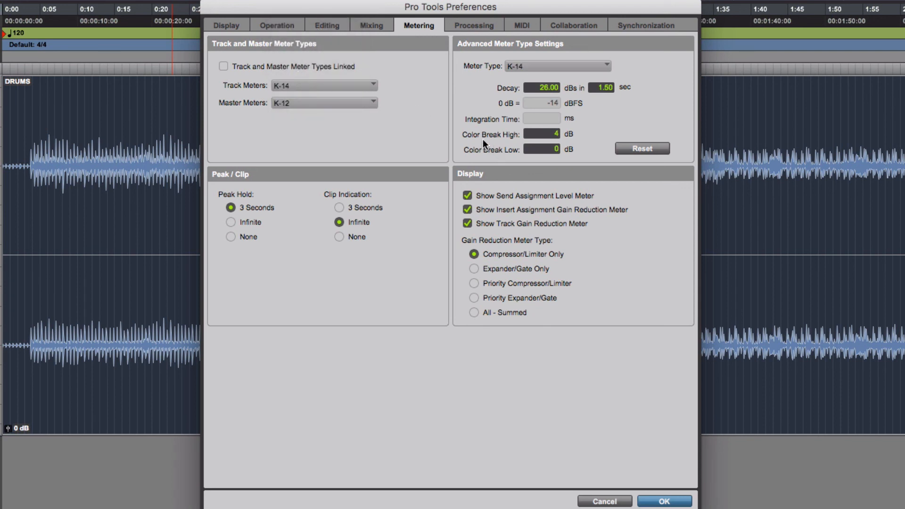
pyautogui.moveTo(440, 132)
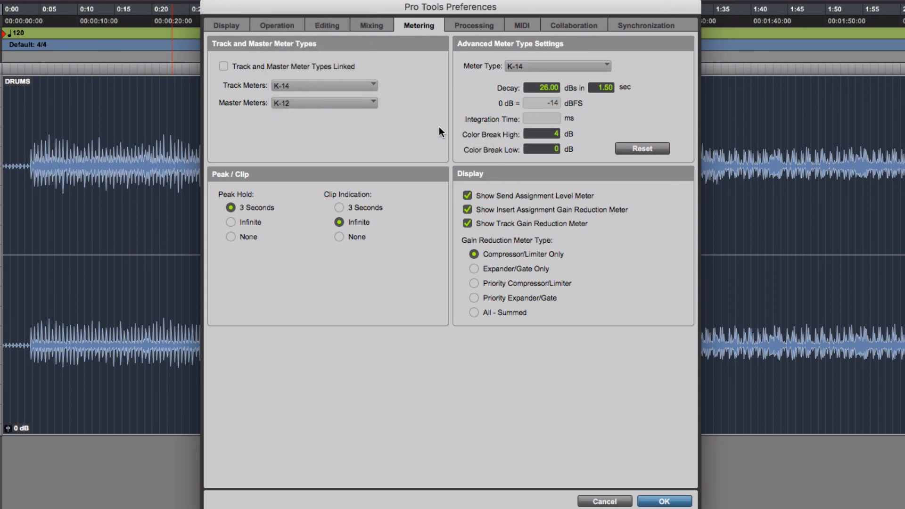
pyautogui.moveTo(530, 113)
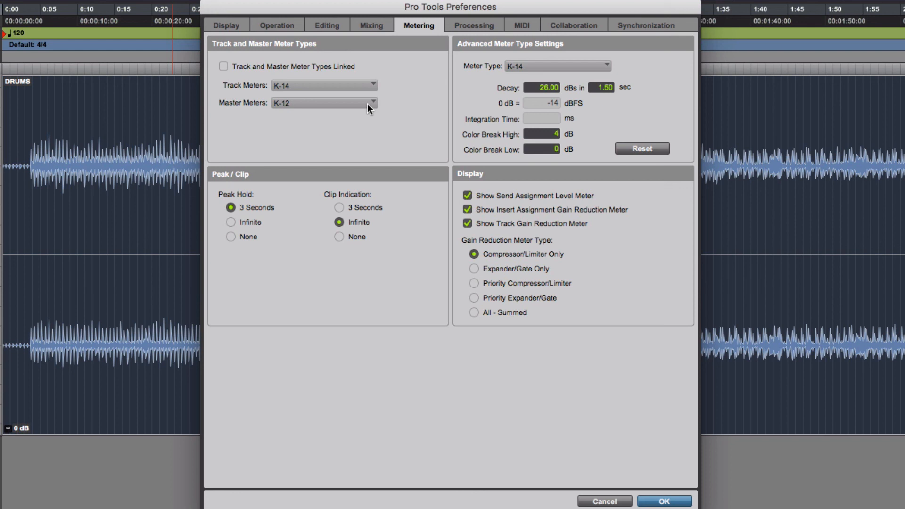
# Check the Master Meters list (K-12) and return Track Meters to K-20.
pyautogui.click(371, 102)
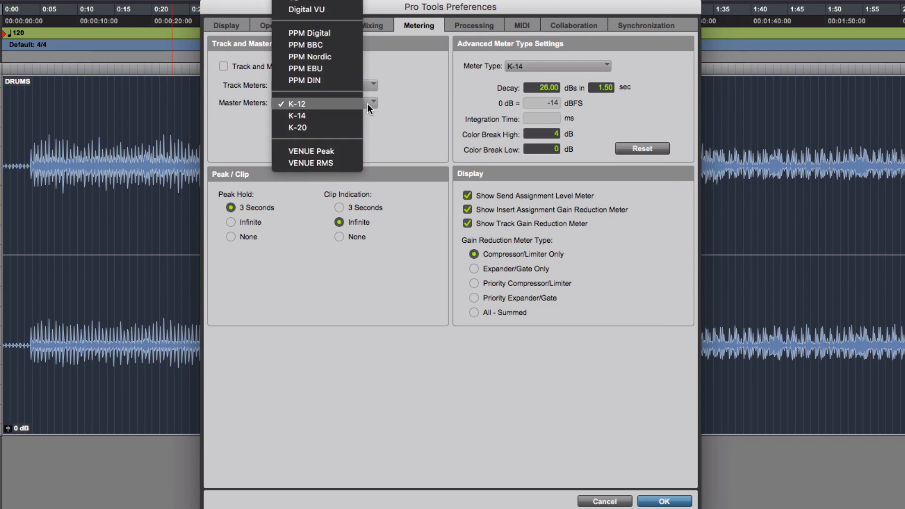
pyautogui.click(296, 103)
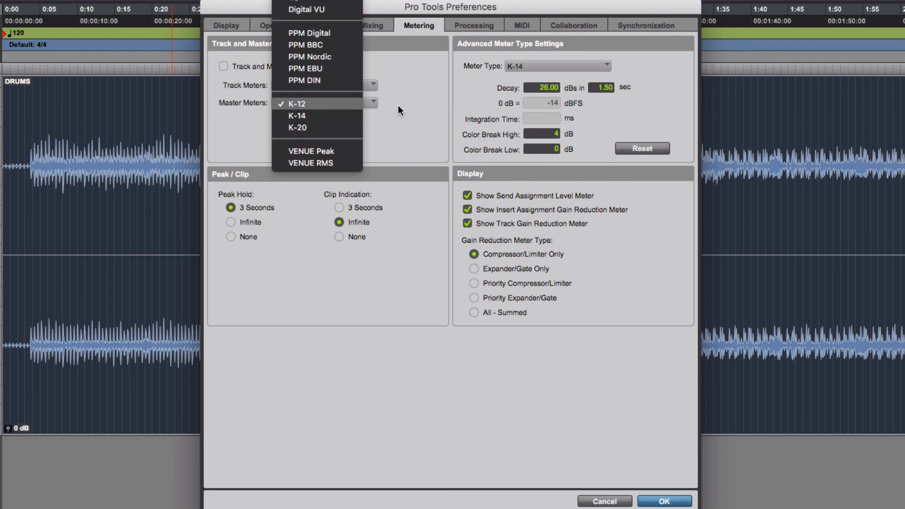
pyautogui.moveTo(415, 113)
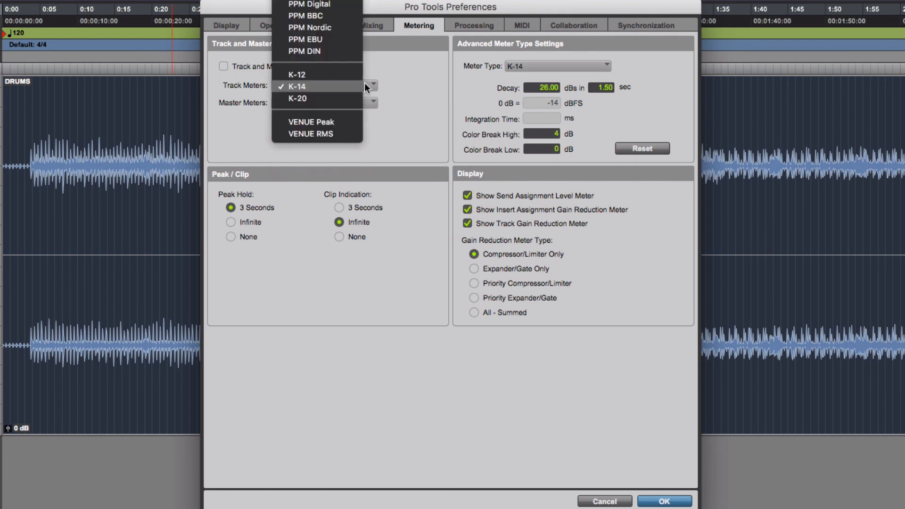
pyautogui.click(297, 99)
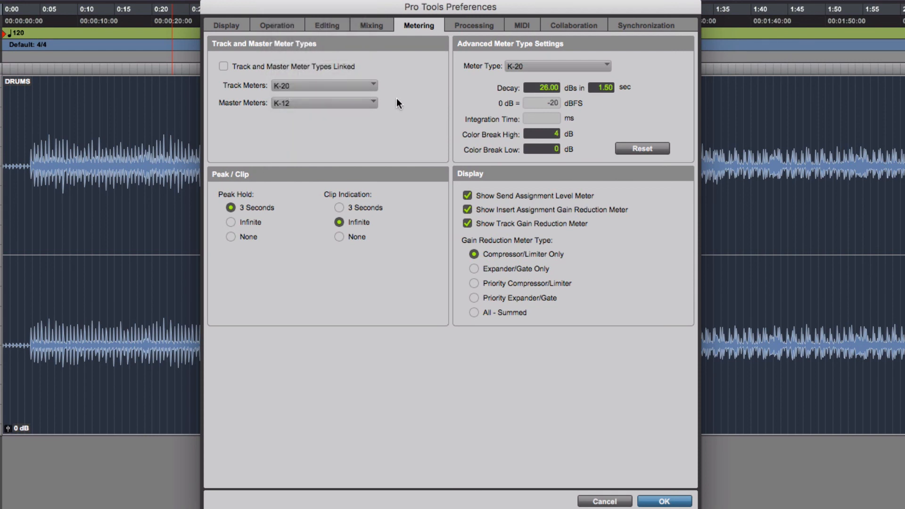
pyautogui.moveTo(362, 89)
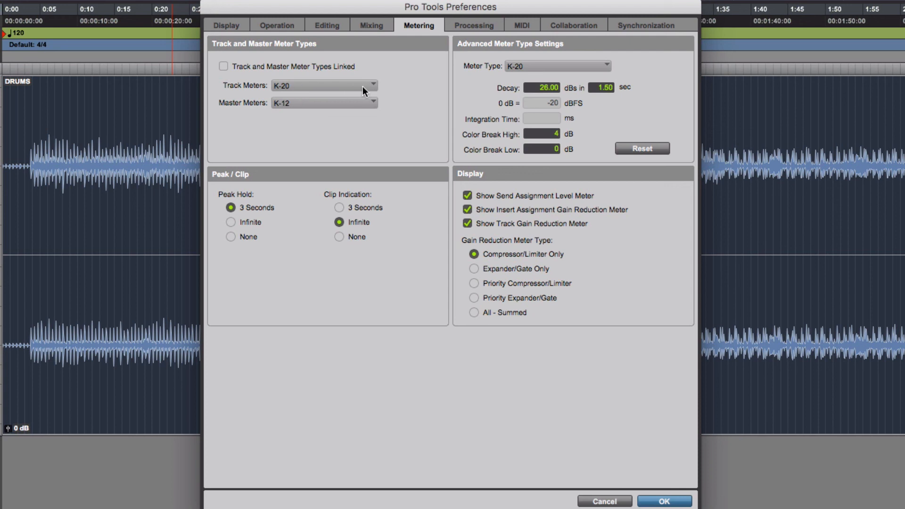
pyautogui.moveTo(296, 93)
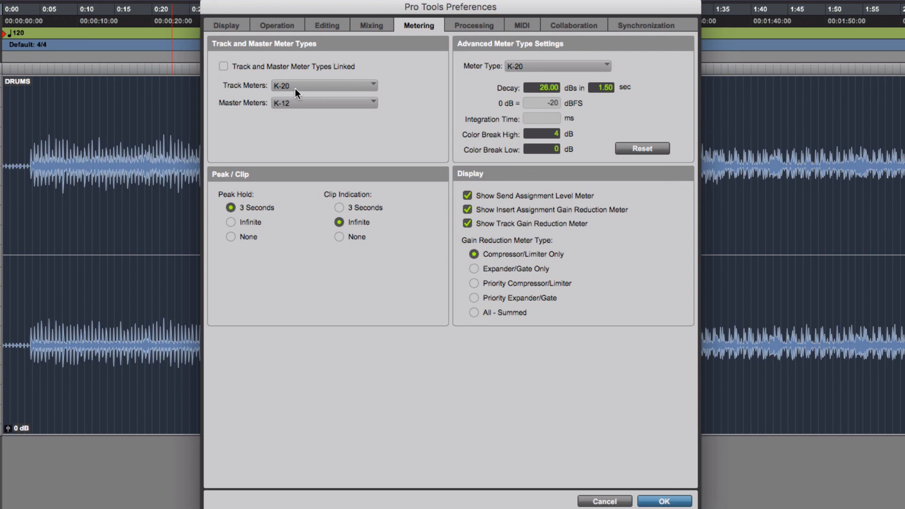
pyautogui.moveTo(295, 99)
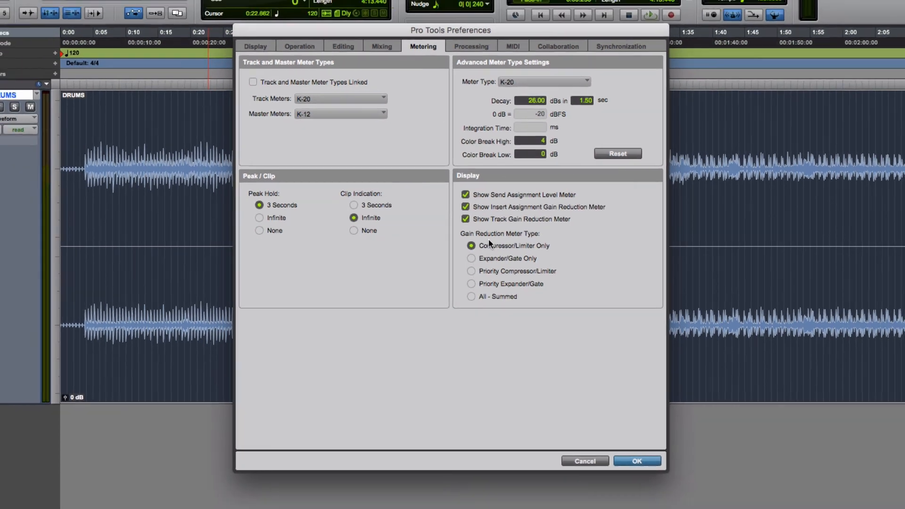
# Close Preferences with OK and reopen it from Setup, landing on the Display page.
pyautogui.click(636, 461)
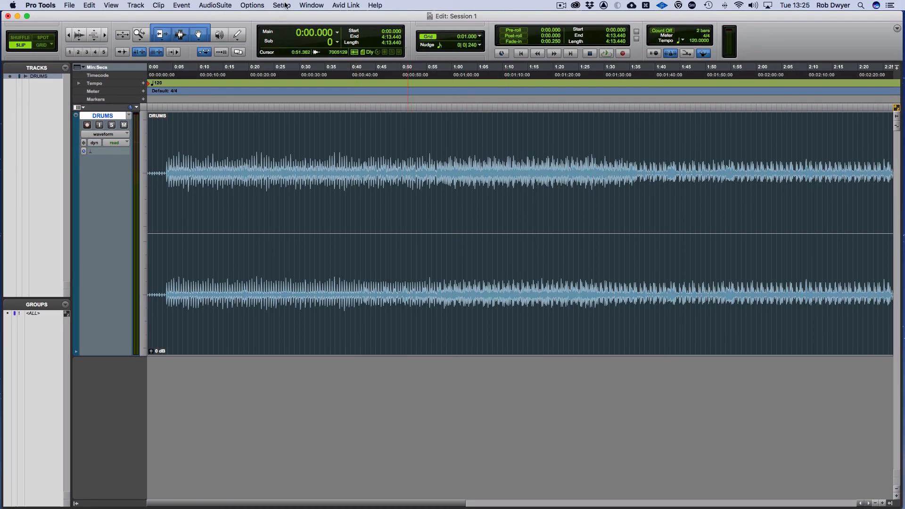
pyautogui.click(282, 6)
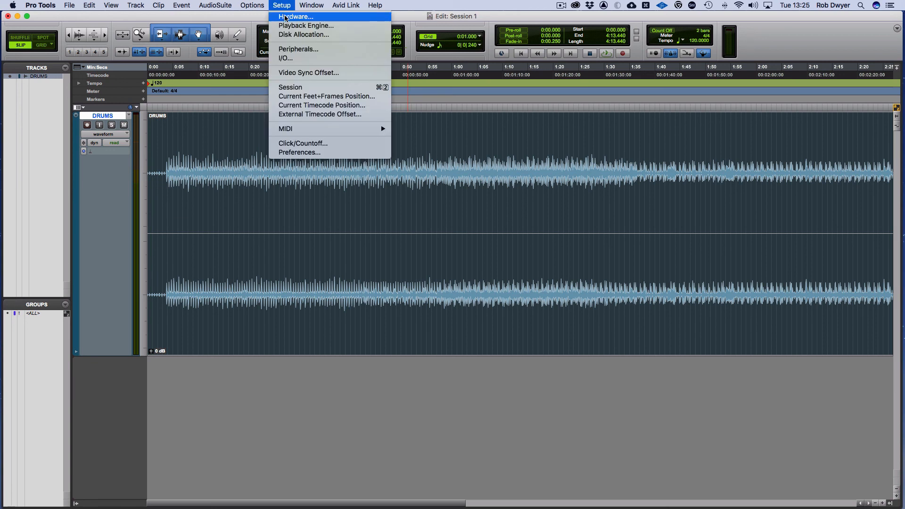
pyautogui.moveTo(285, 58)
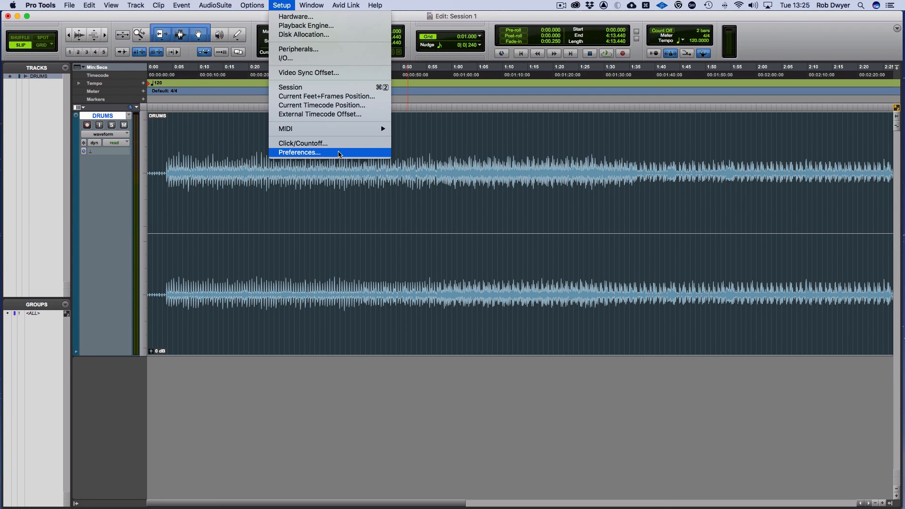
pyautogui.moveTo(338, 154)
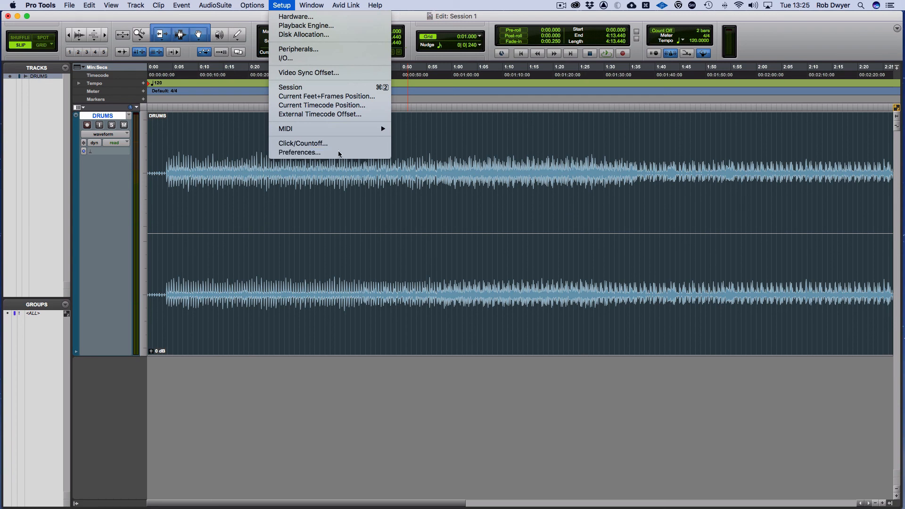
pyautogui.click(298, 151)
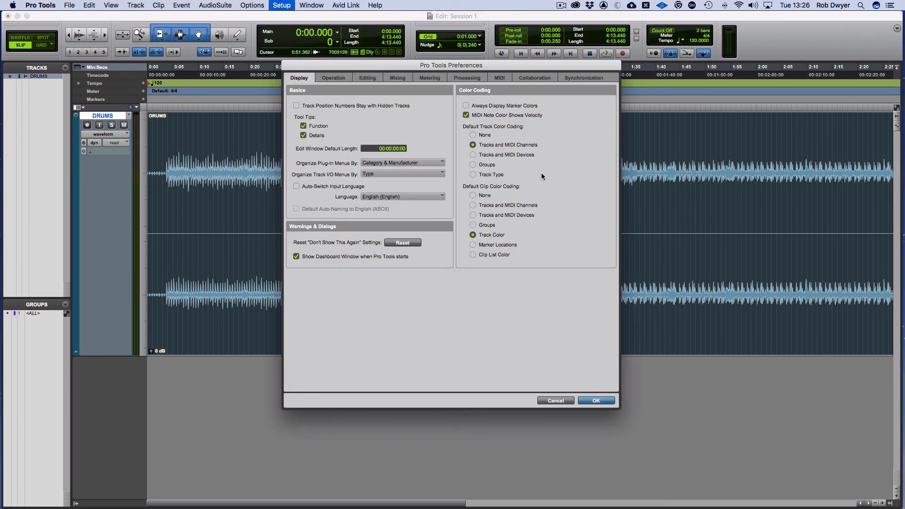